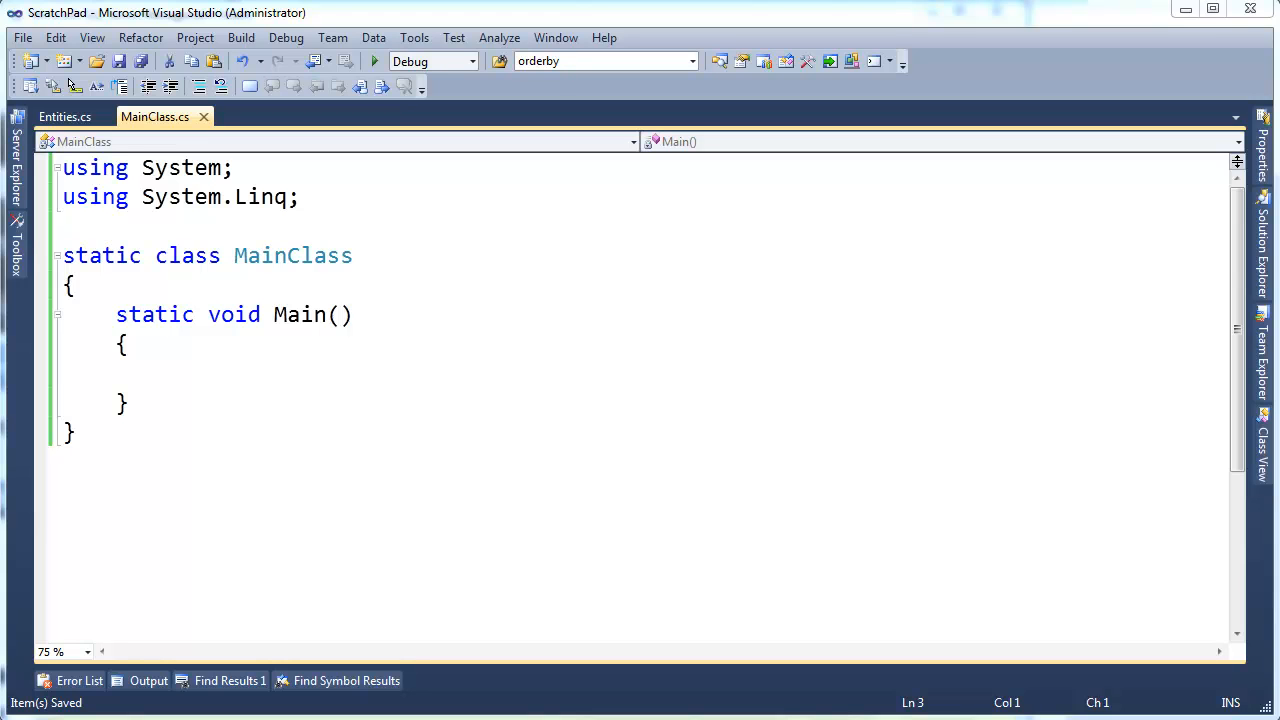
mouse_move(1130, 388)
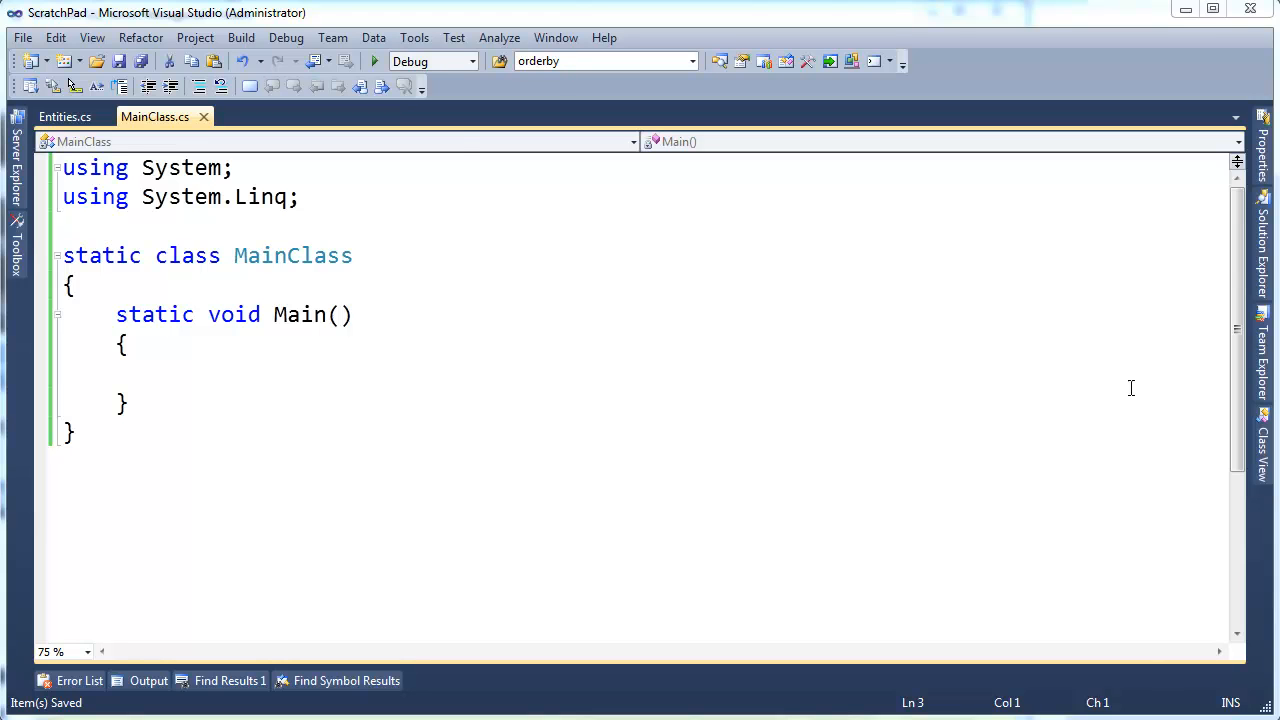
Show Entities.cs and point out the Customer class name and its CustomerID property.
click(64, 116)
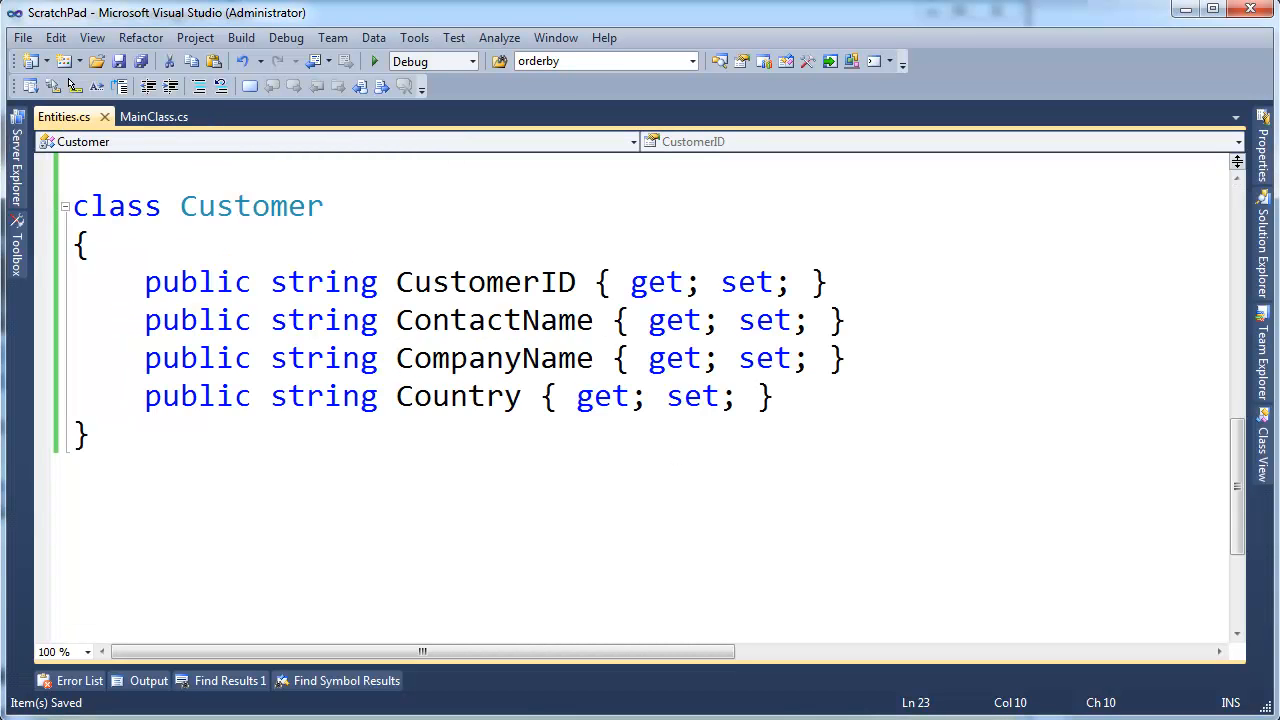
double_click(250, 206)
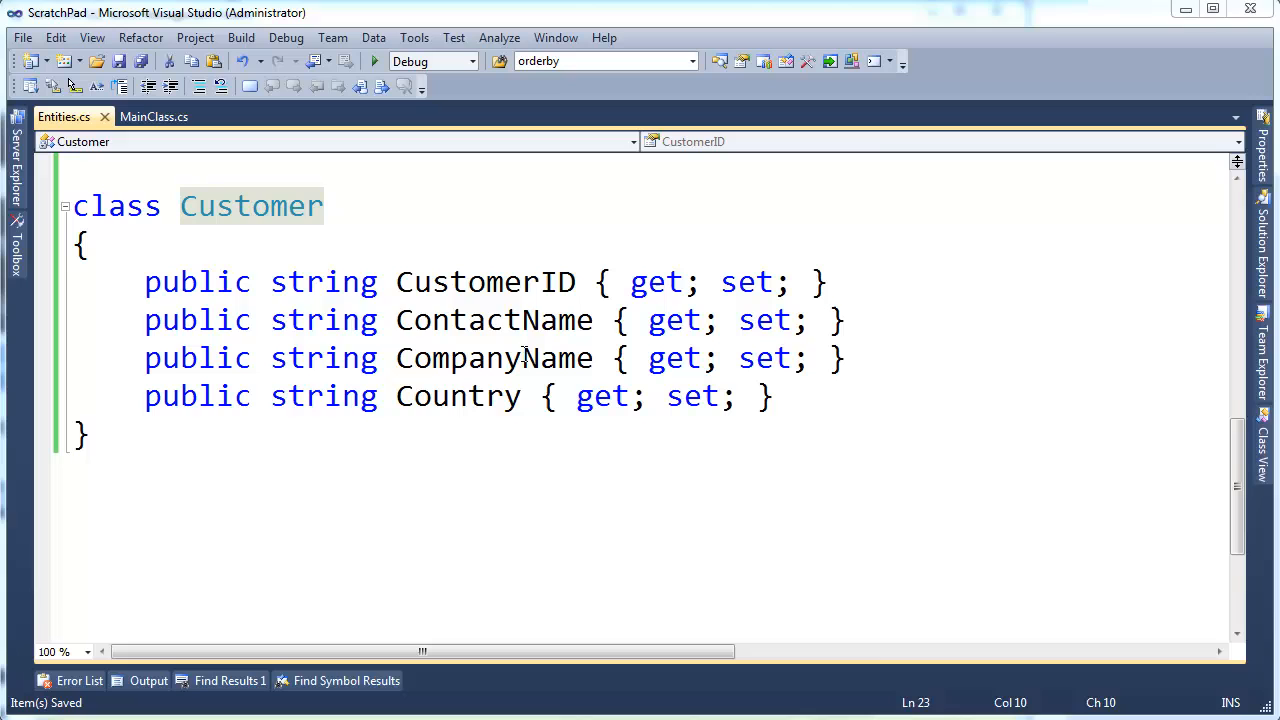
click(324, 280)
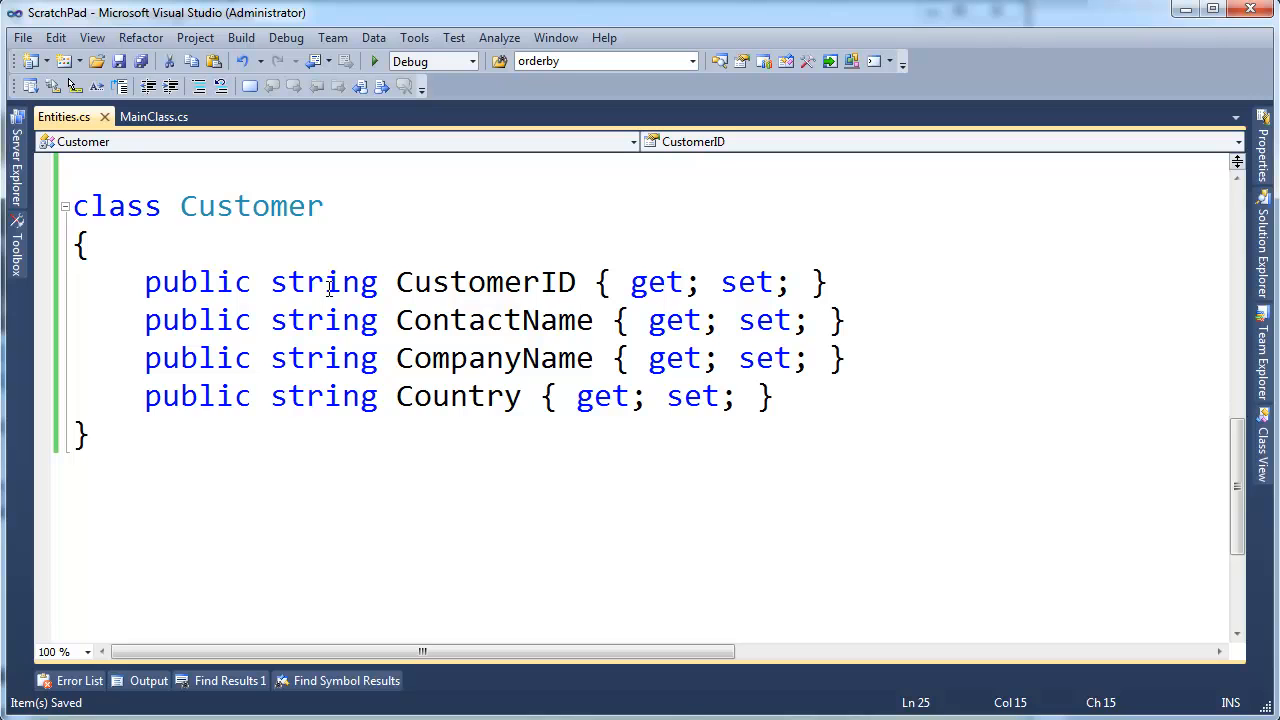
double_click(250, 206)
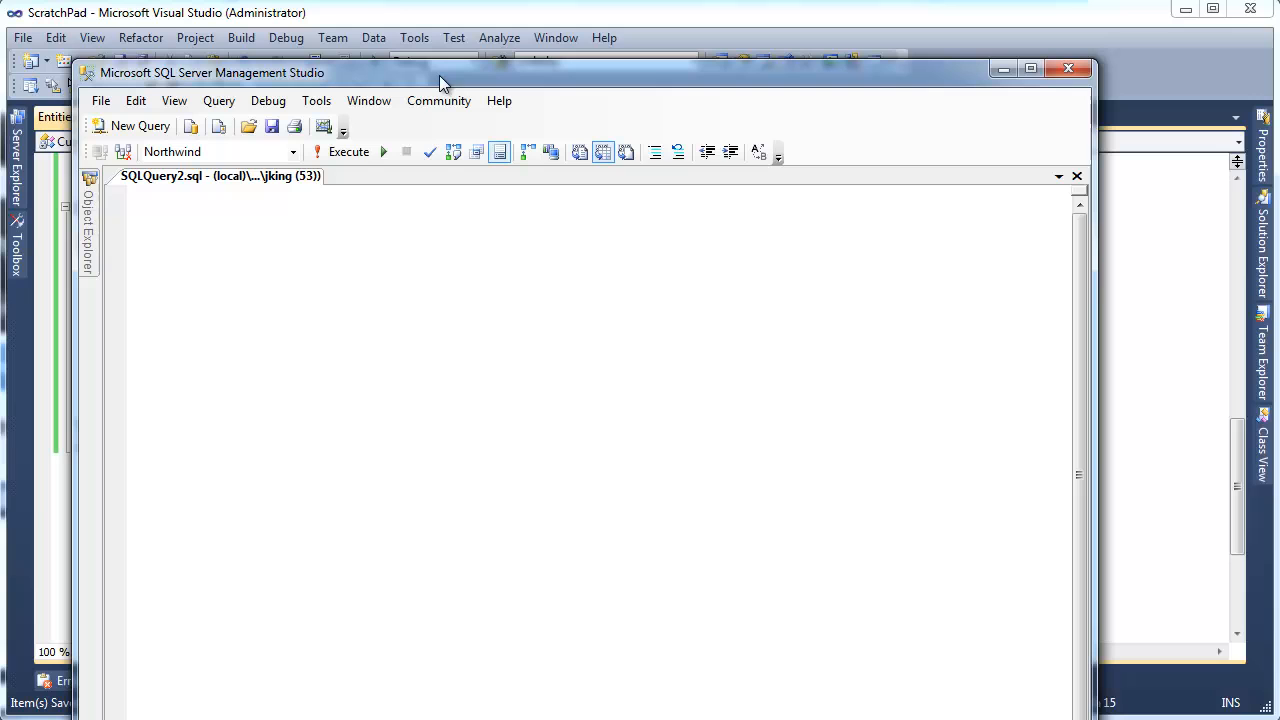
mouse_move(434, 308)
text(select *)
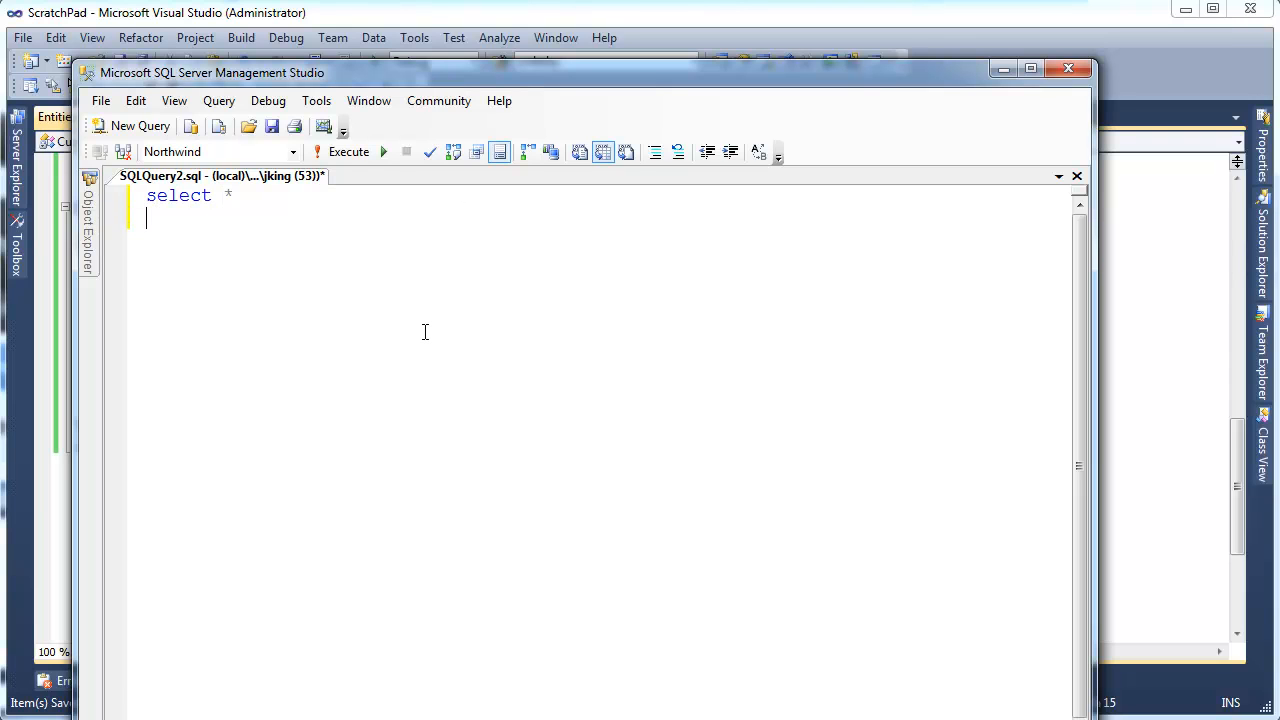
Continue the Northwind query with 'from cu' toward select * from Customers.
text(from cu)
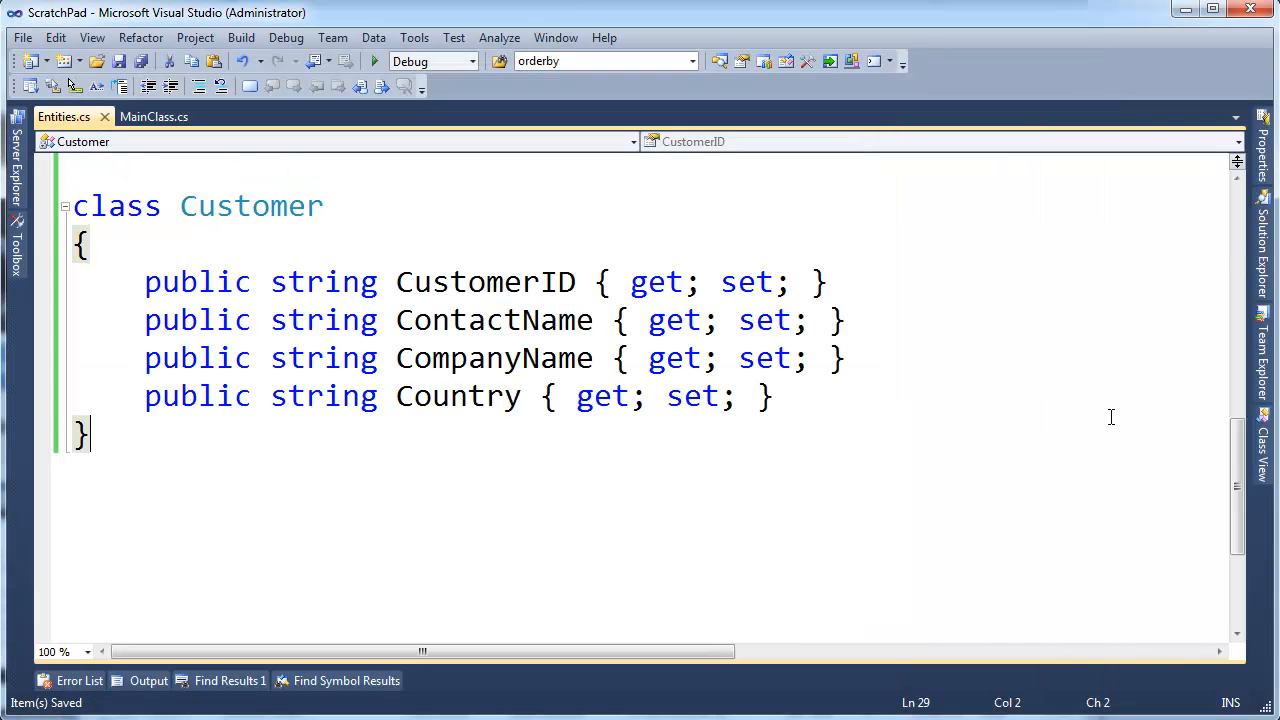
Point out the Country property, then return to MainClass.cs with its empty Main method.
double_click(484, 282)
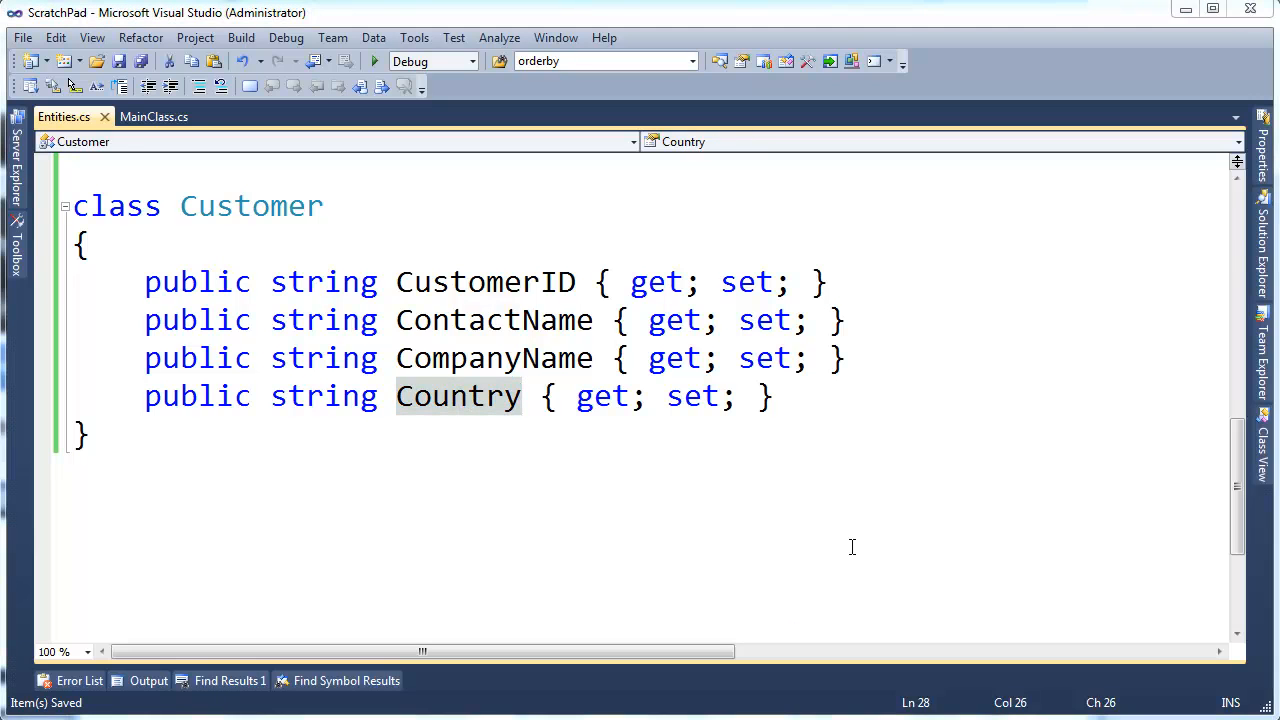
click(762, 396)
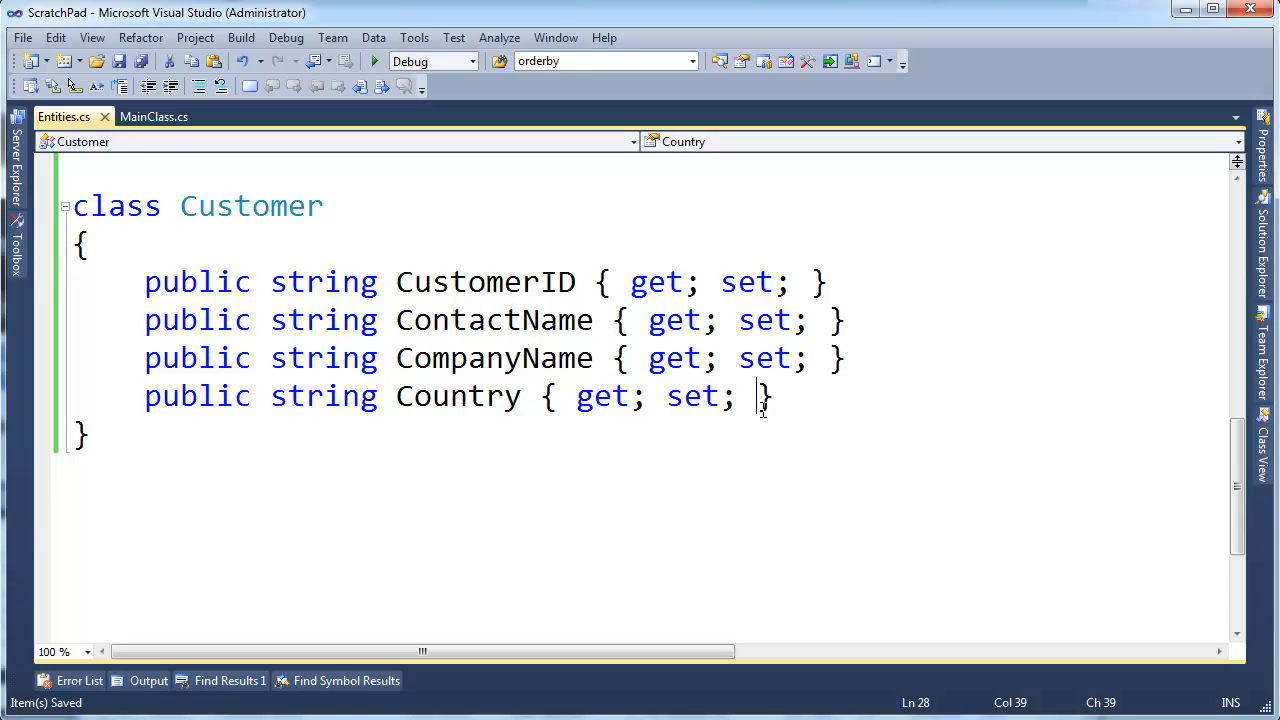
mouse_move(456, 484)
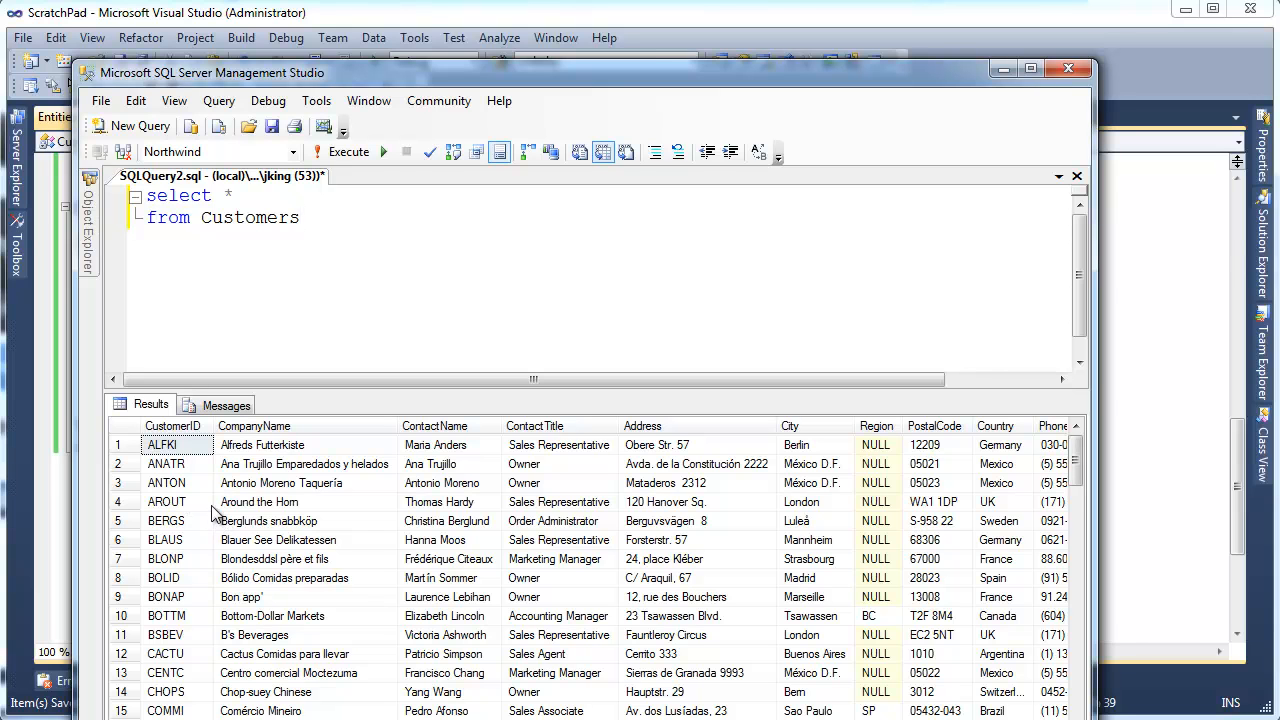
mouse_move(1128, 478)
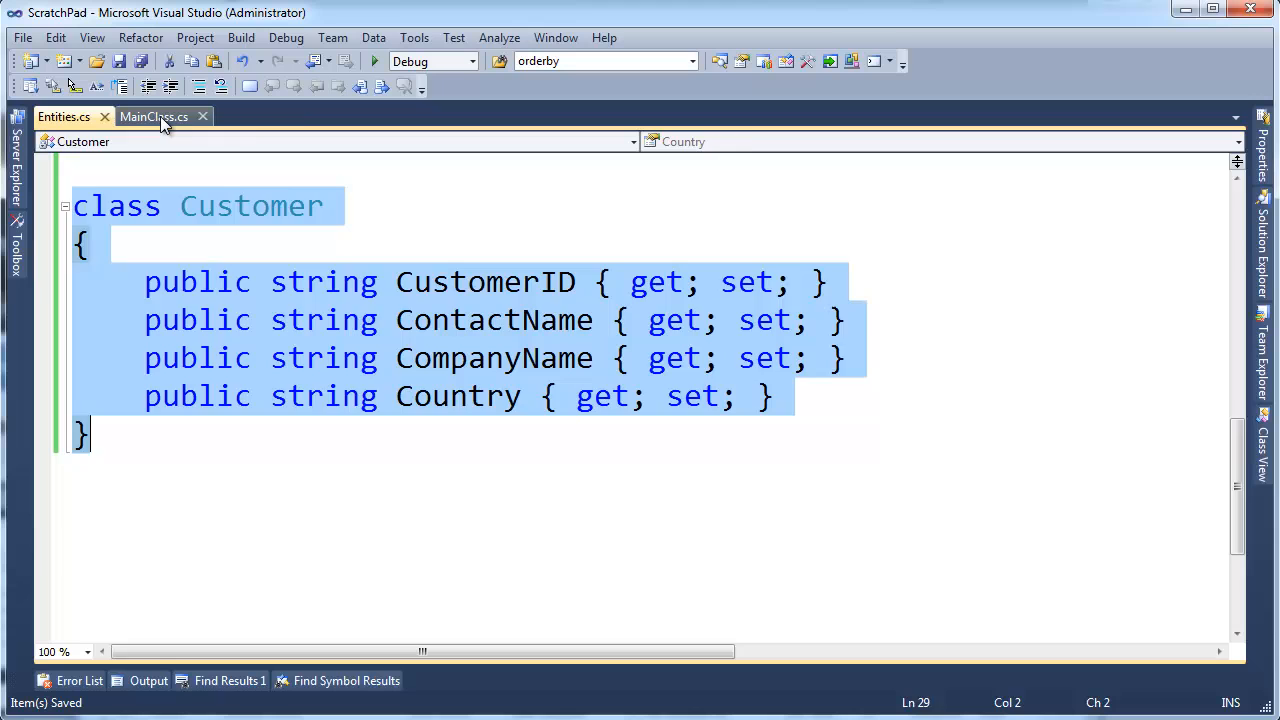
click(152, 116)
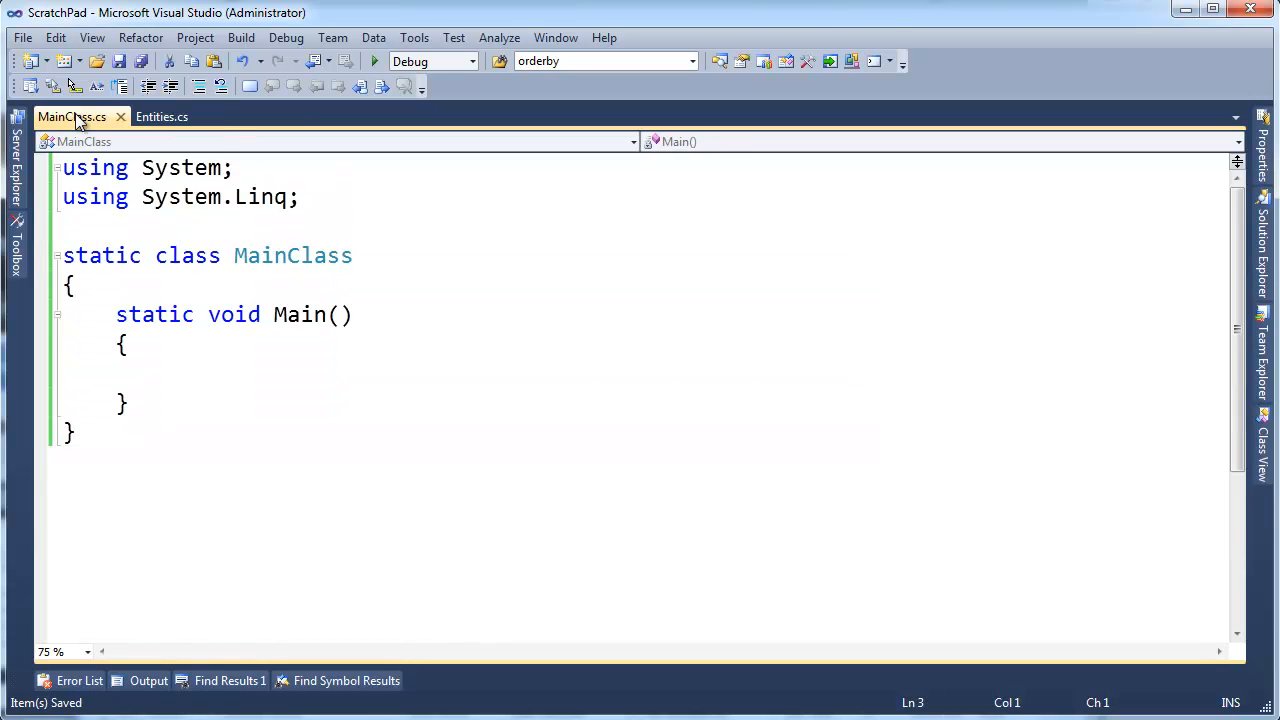
Declare var customers = DB.Customers; in Main and begin a foreach loop below it.
click(170, 370)
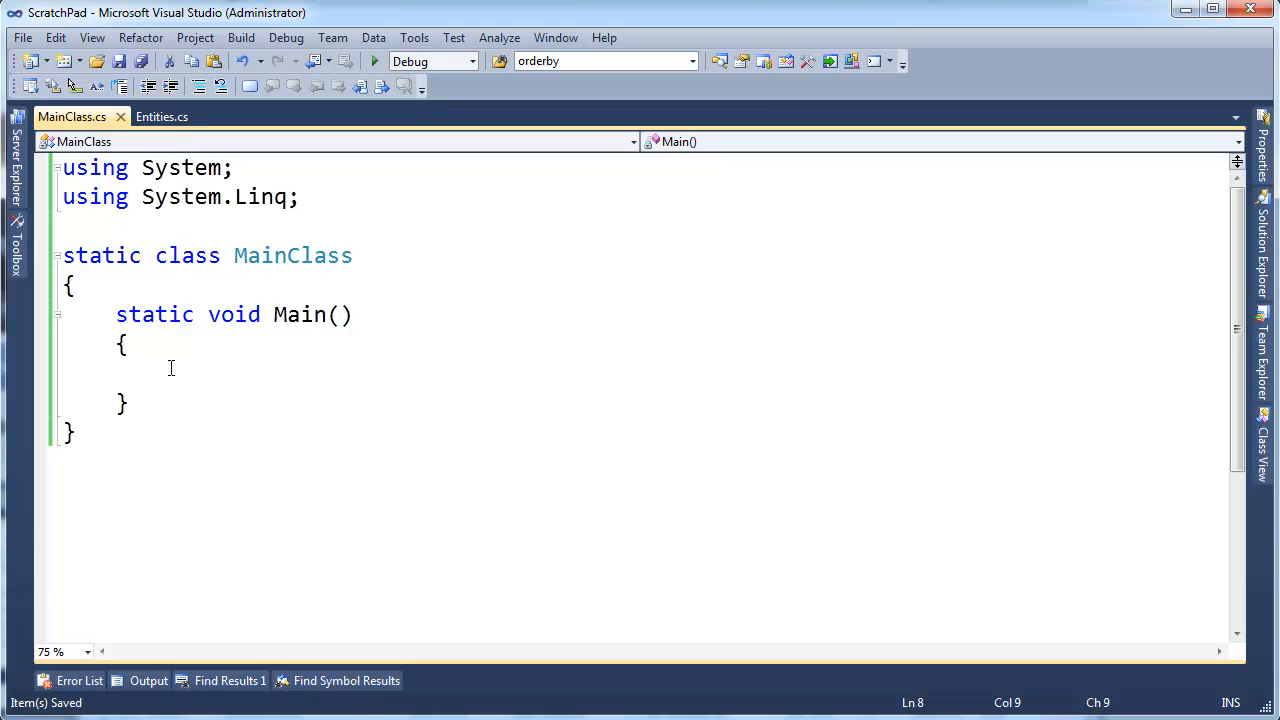
text(var)
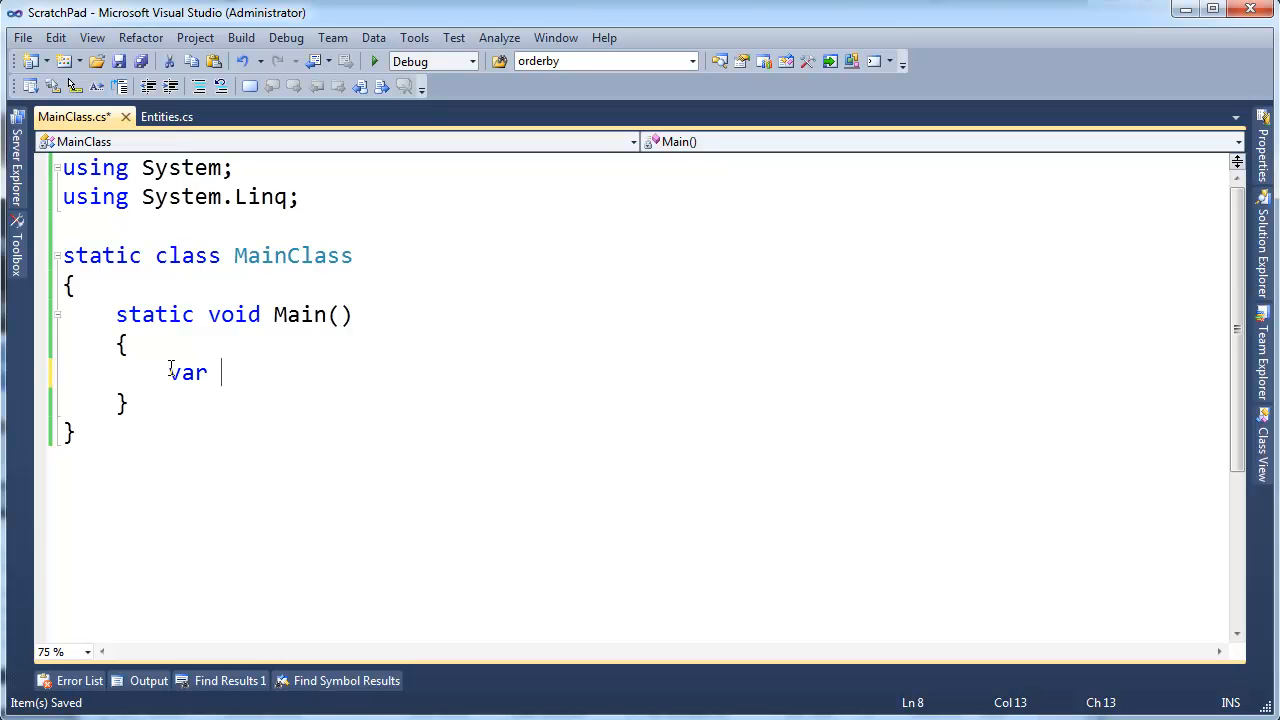
text(customers)
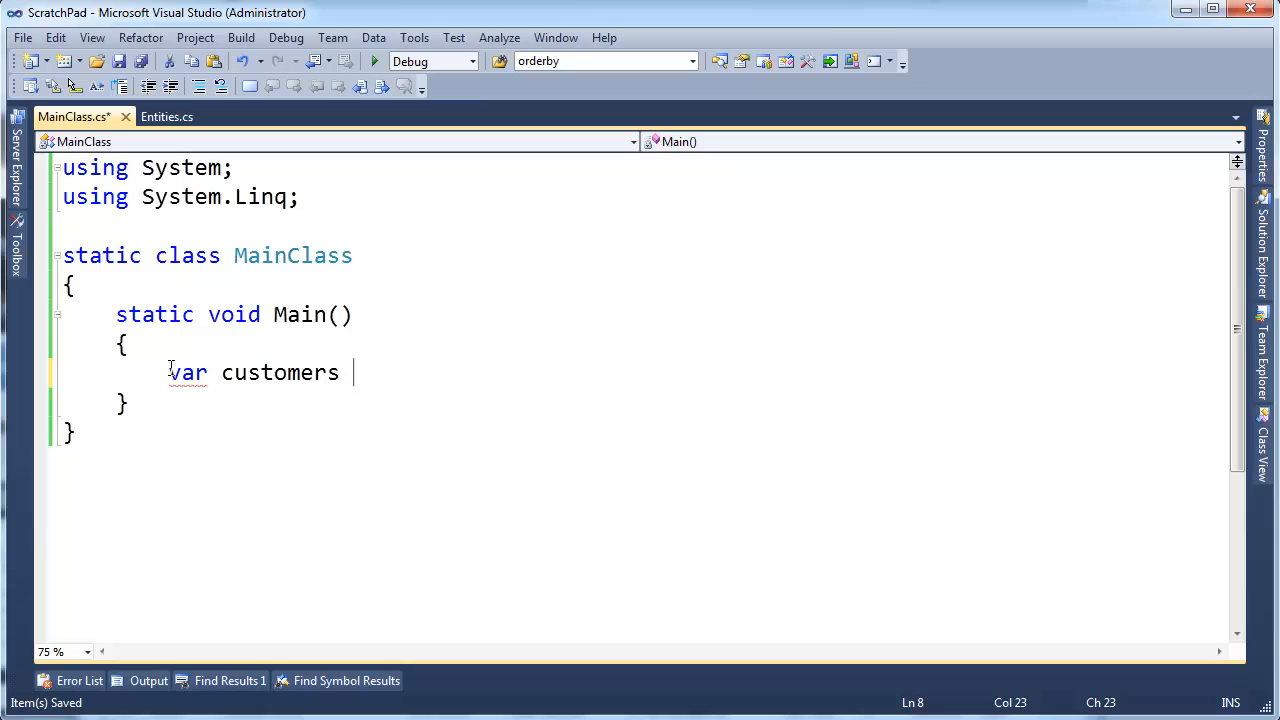
text(=)
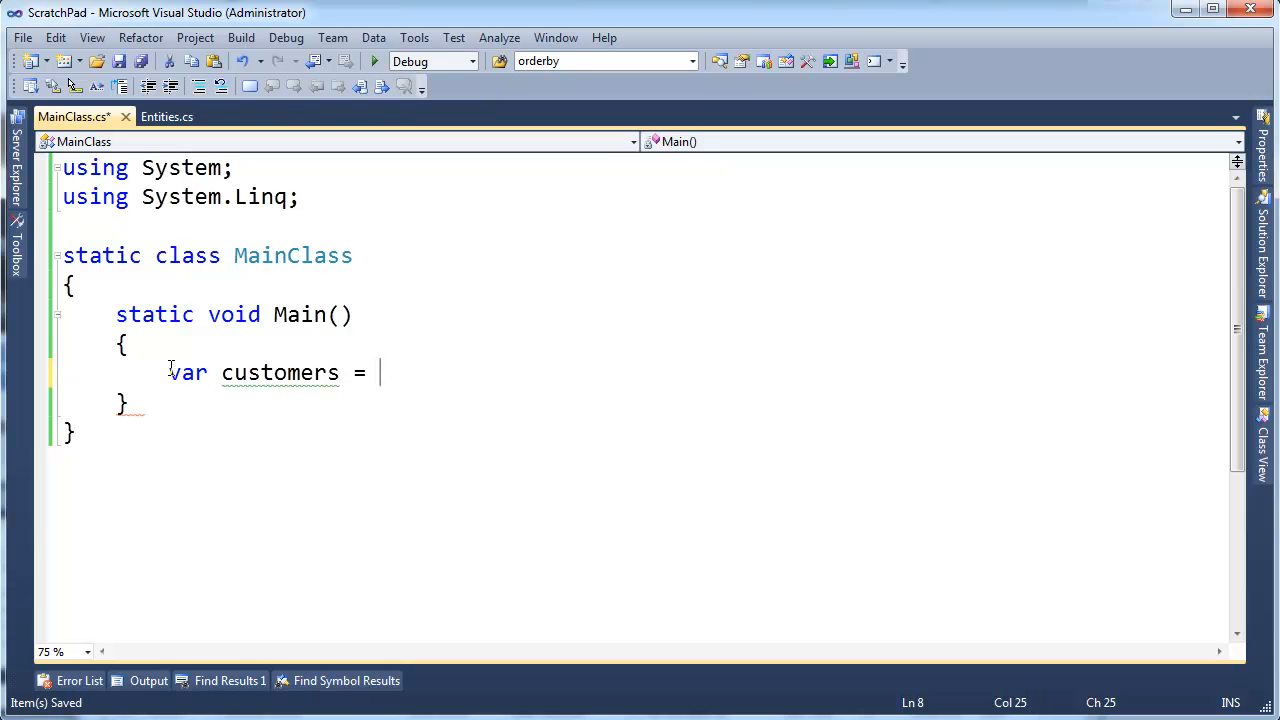
text(DB.)
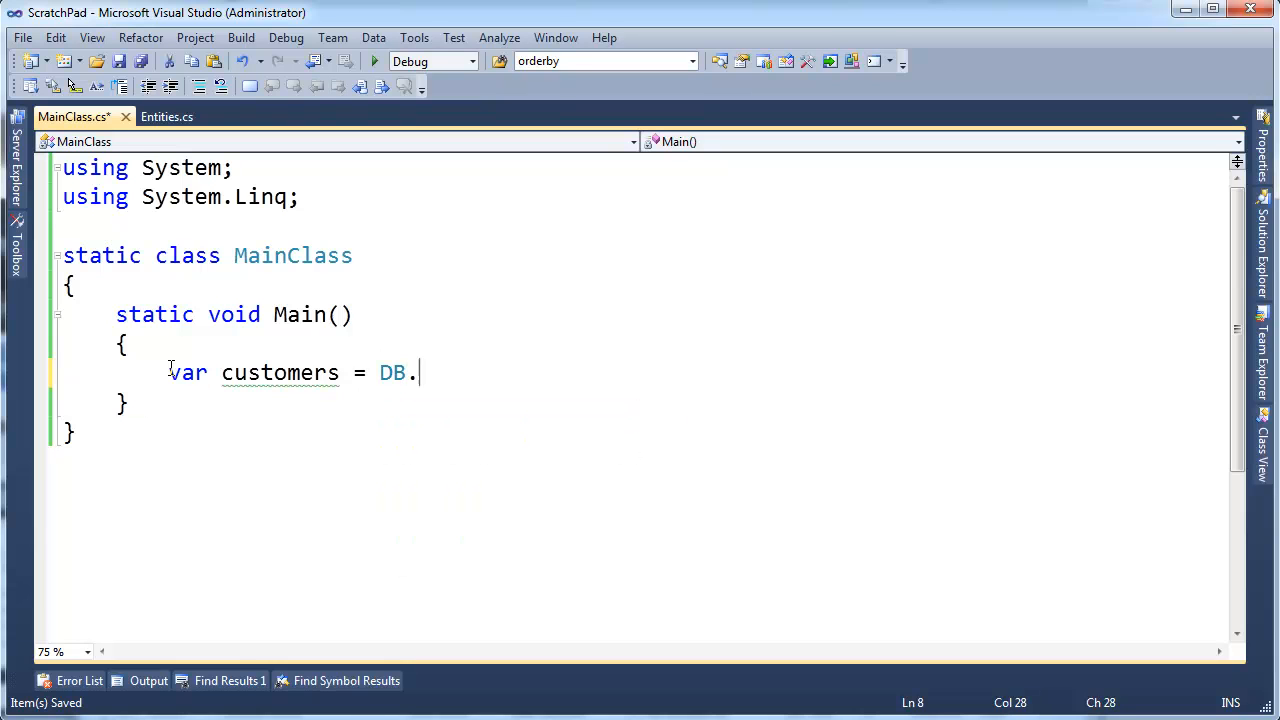
text(.)
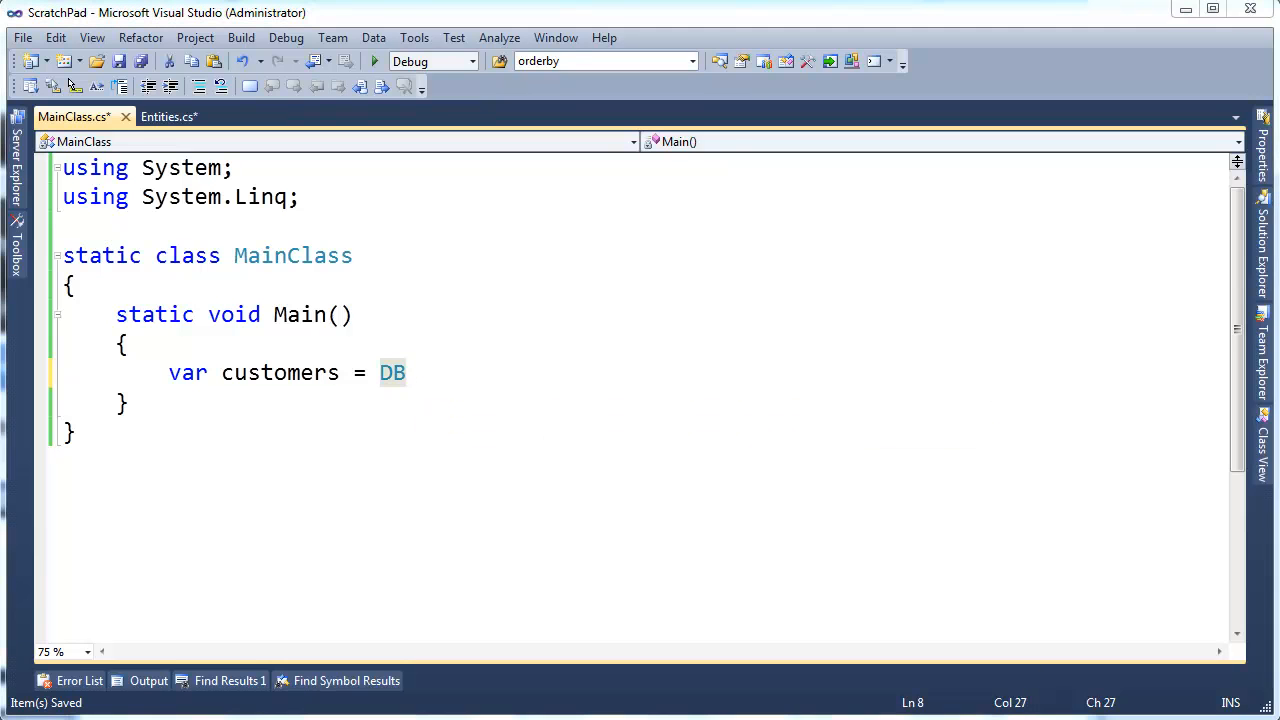
text(.Customers;)
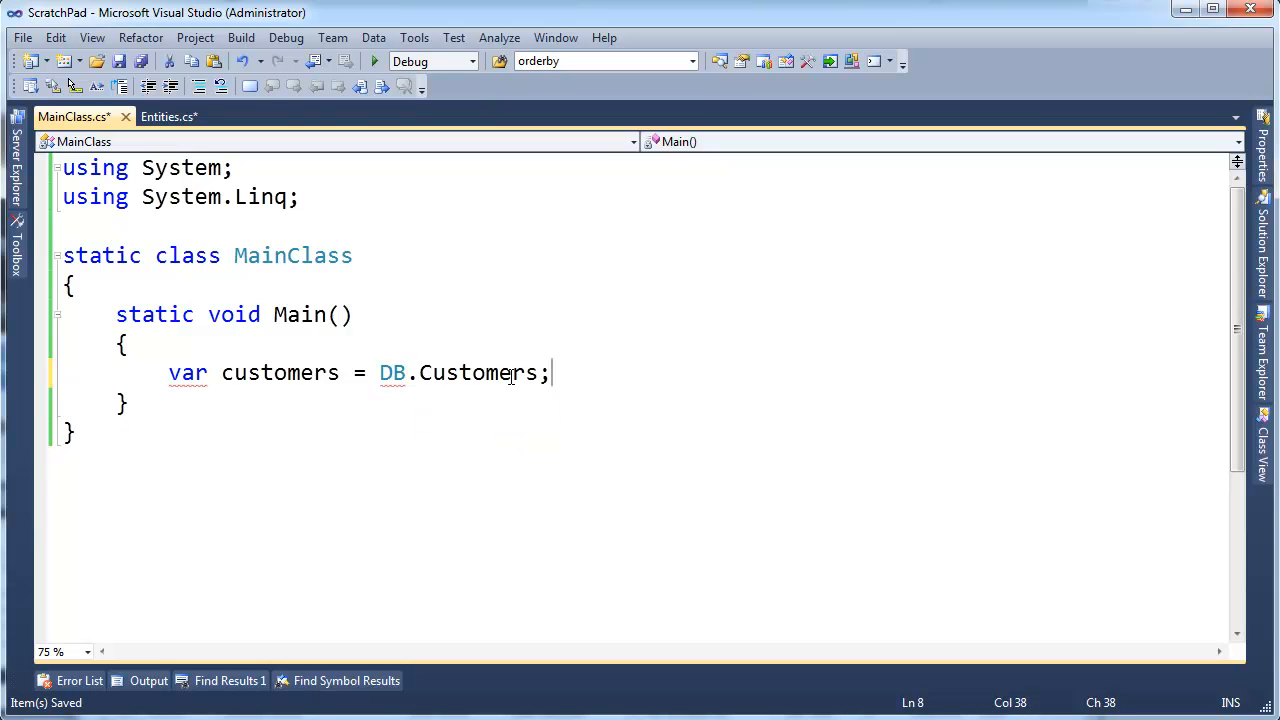
text(forea)
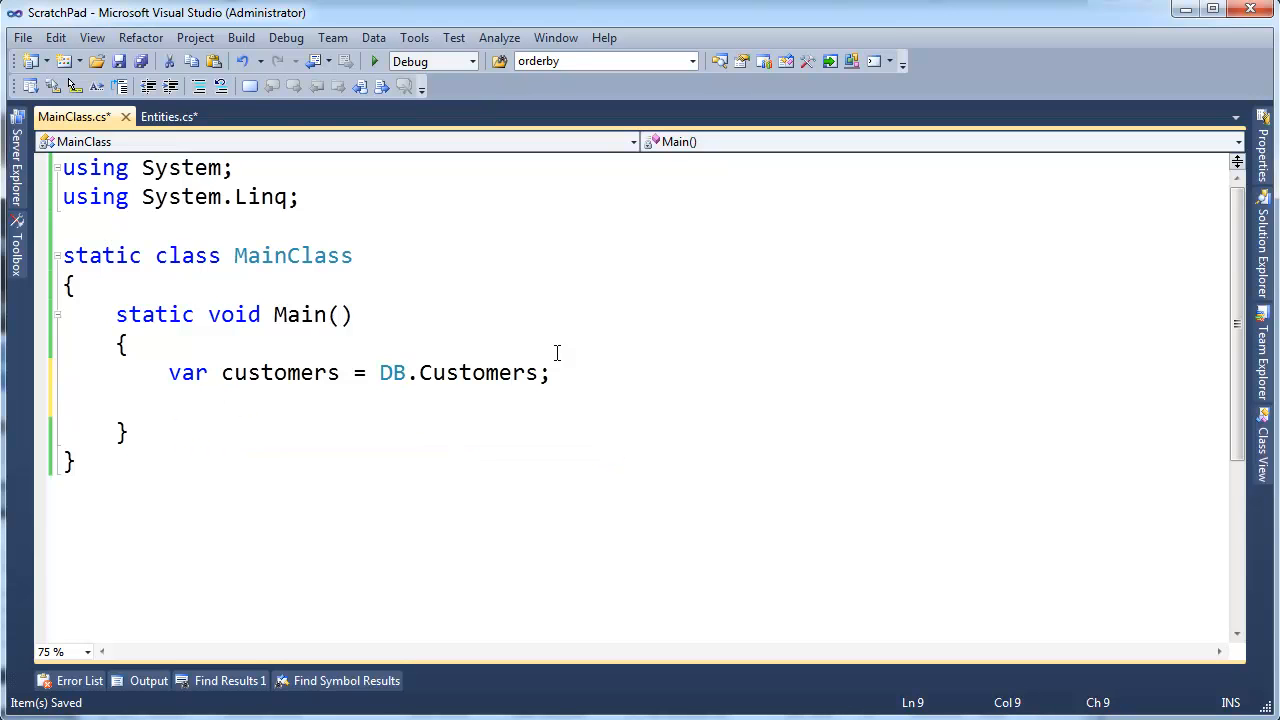
mouse_move(480, 372)
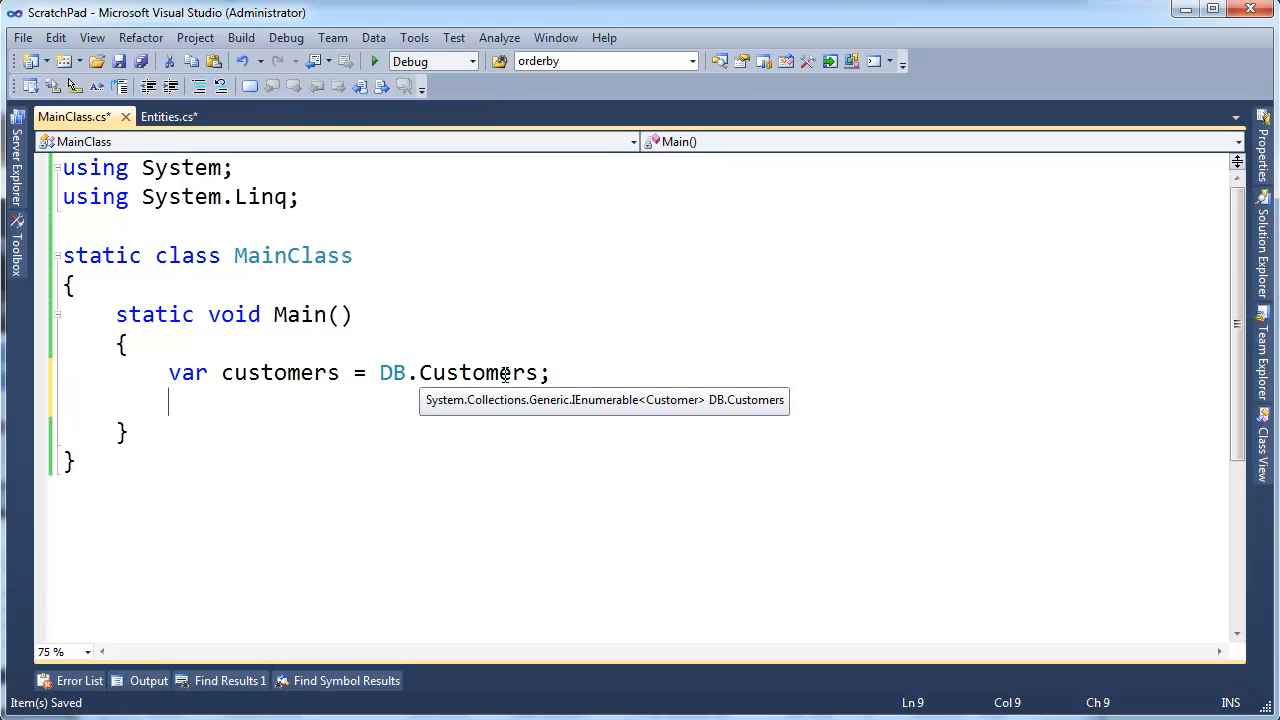
Type customers as IEnumerable<Customer> and write the foreach header over customers.
double_click(188, 372)
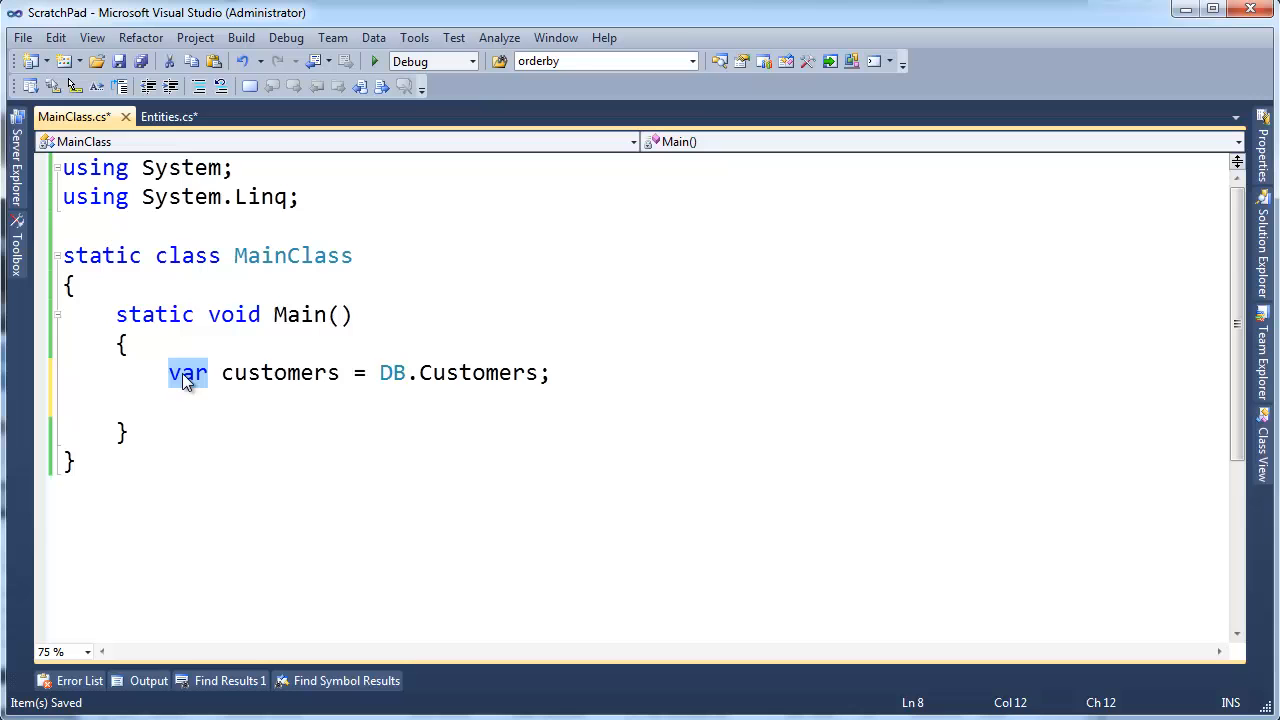
text(IEnumerable<Customer>)
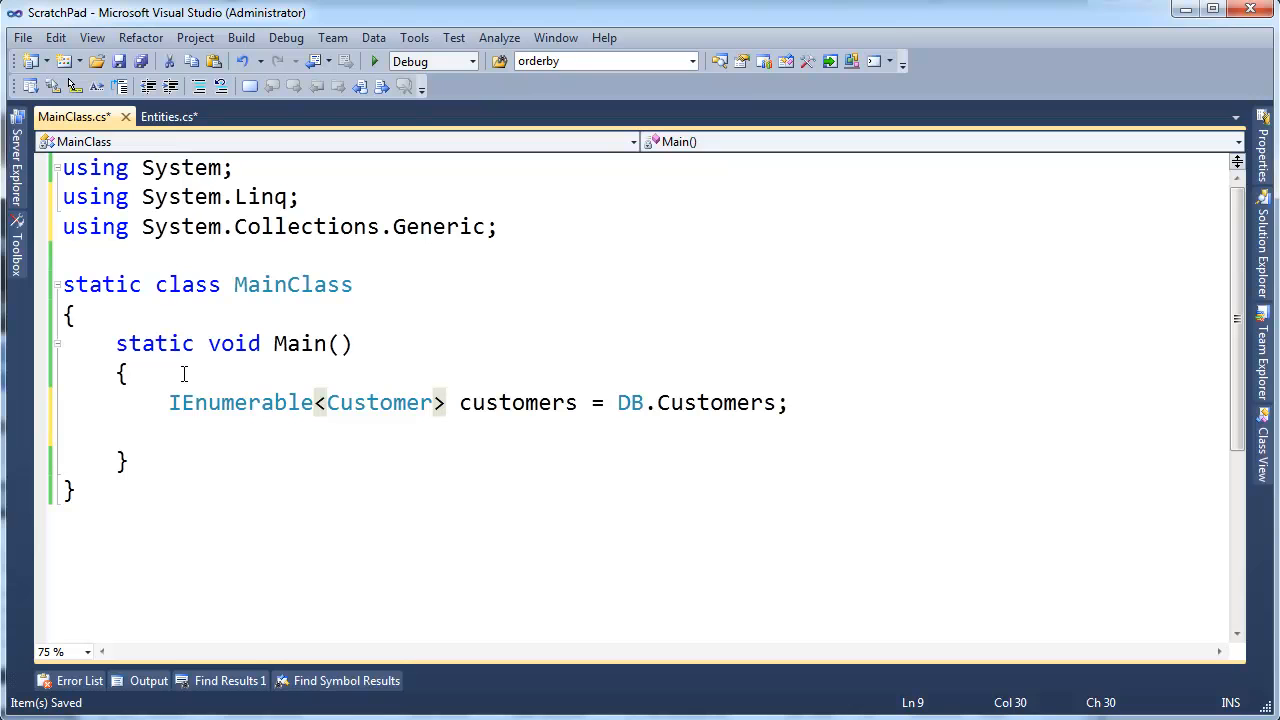
text(foreach(Customer c in)
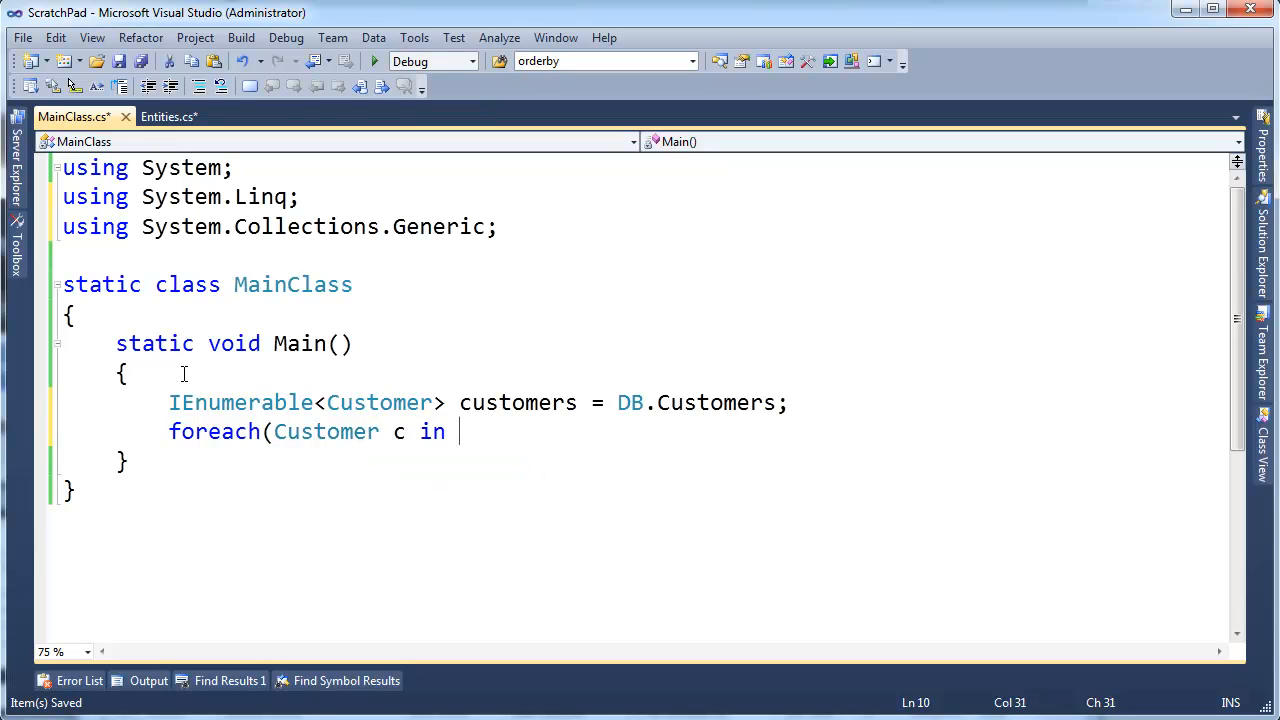
text(customers))
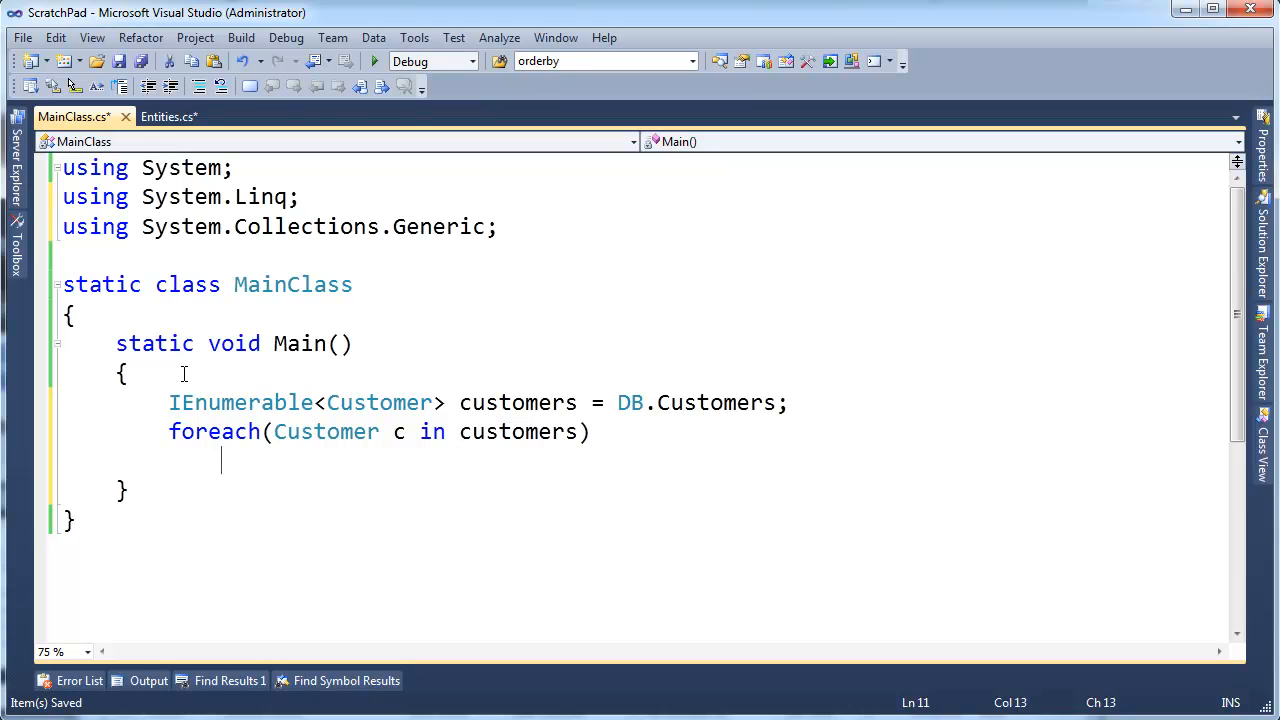
Write Console.WriteLine calls for c.ContactName, c.CompanyName, c.Country and a blank line using the cw snippet.
text(cw)
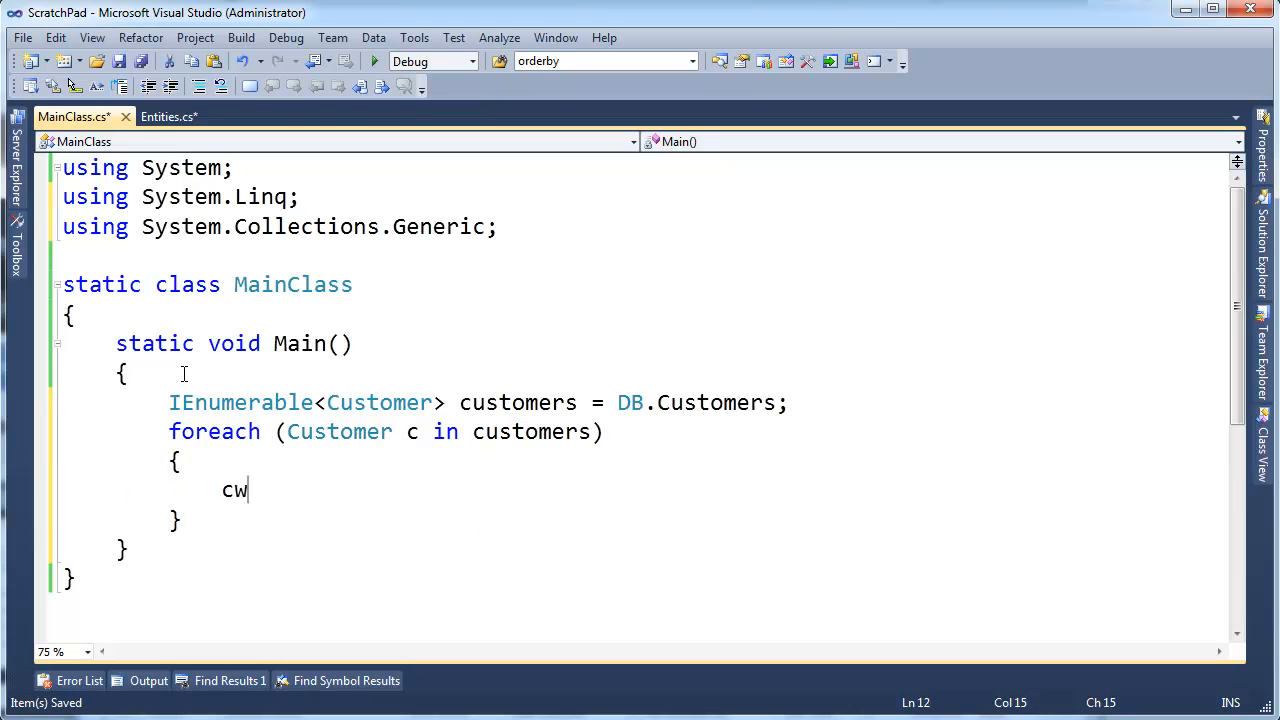
text(onsole.WriteLine(c.ContactName);)
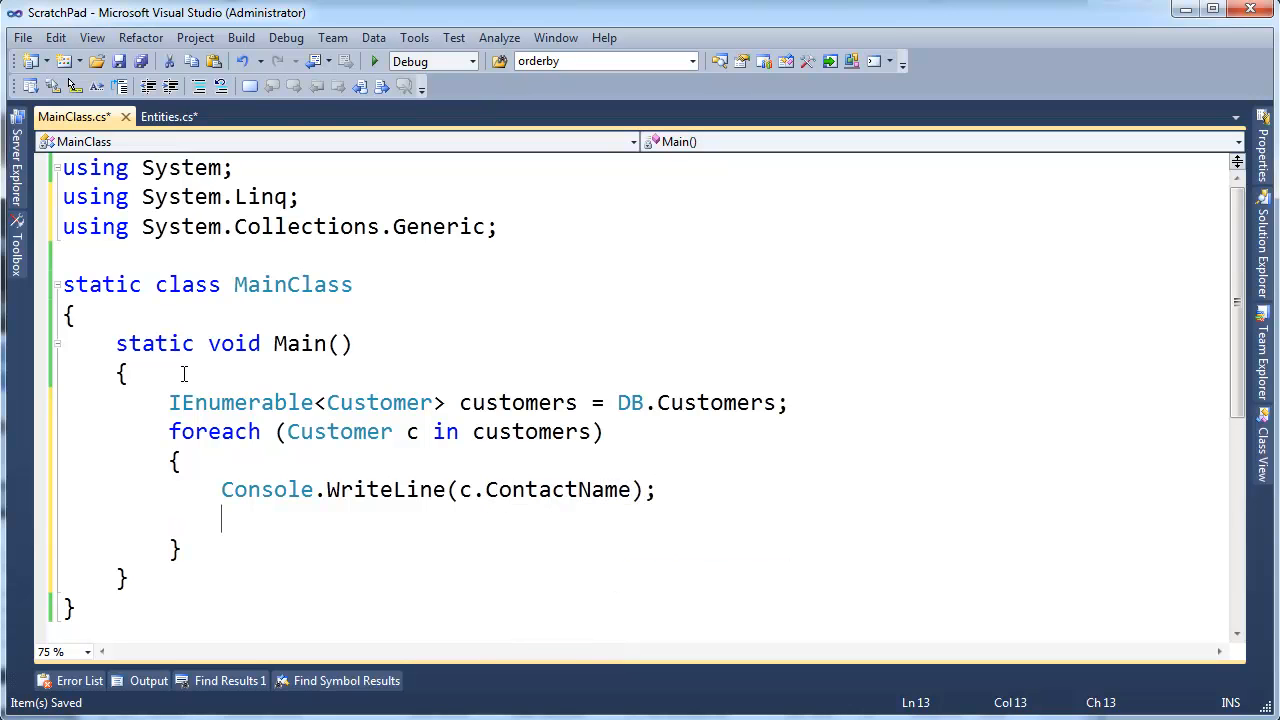
text(cw)
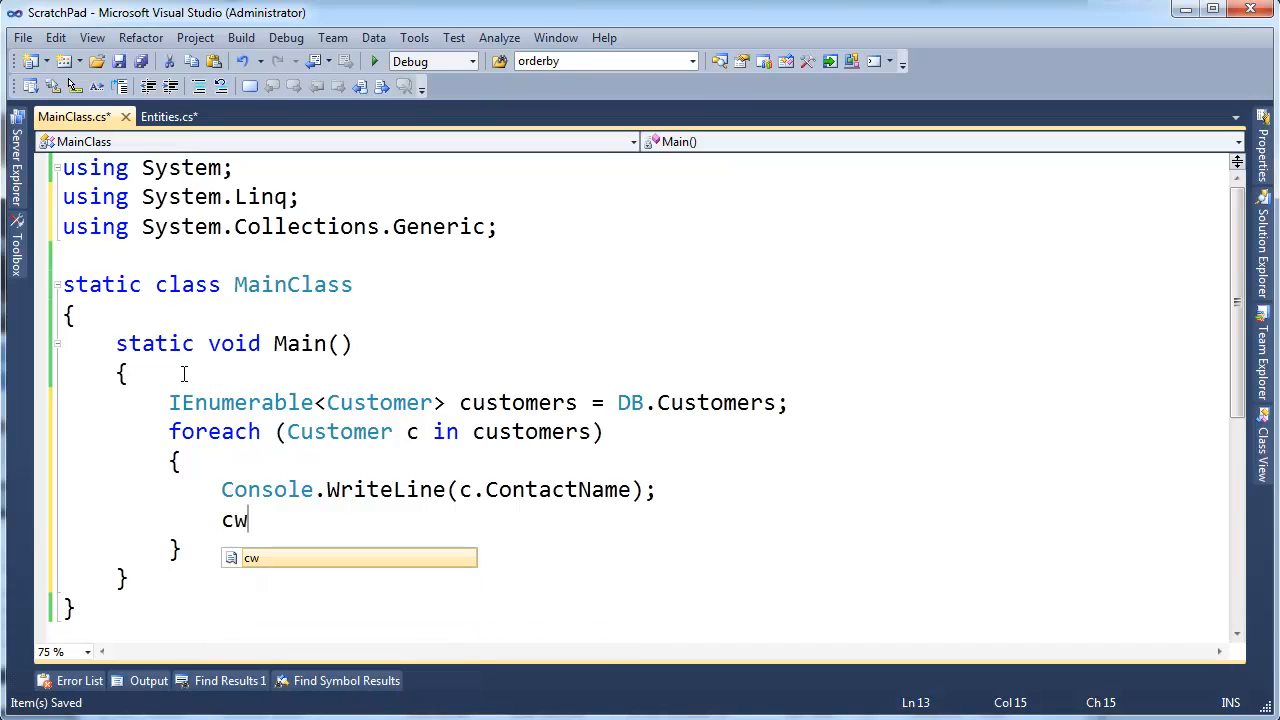
key(Escape)
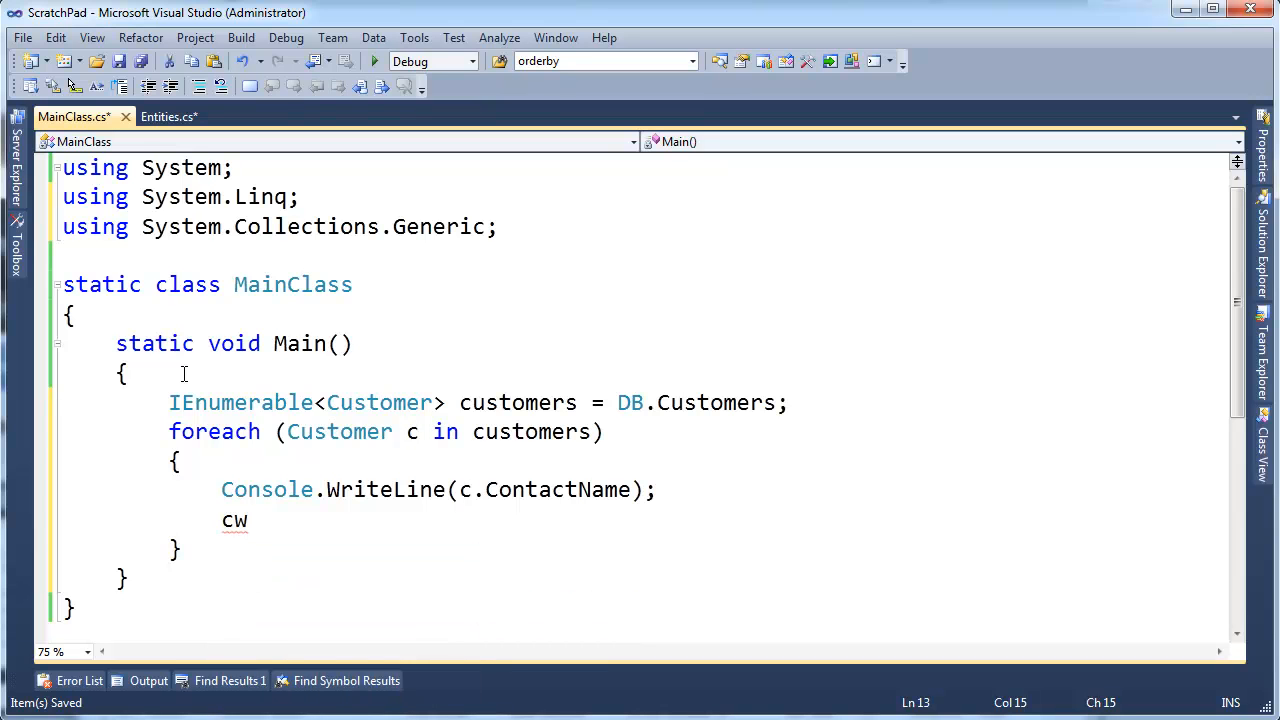
text(onsole.WriteLine();)
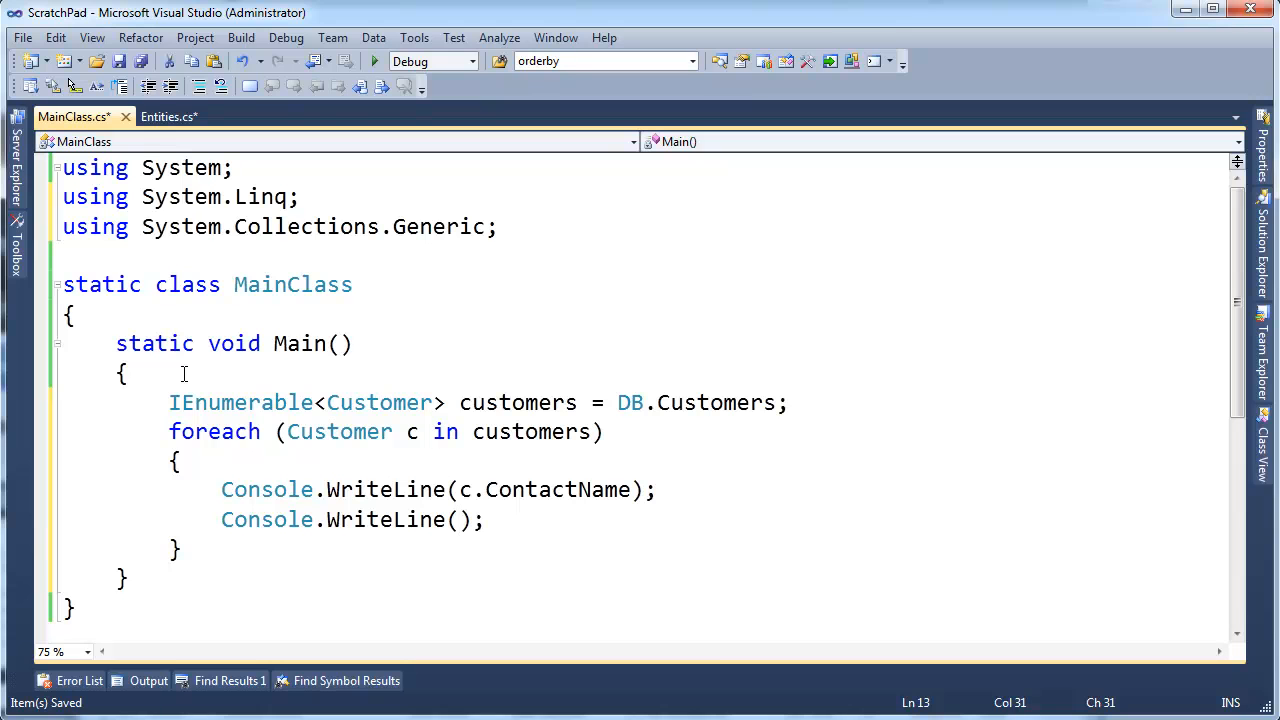
text(c.)
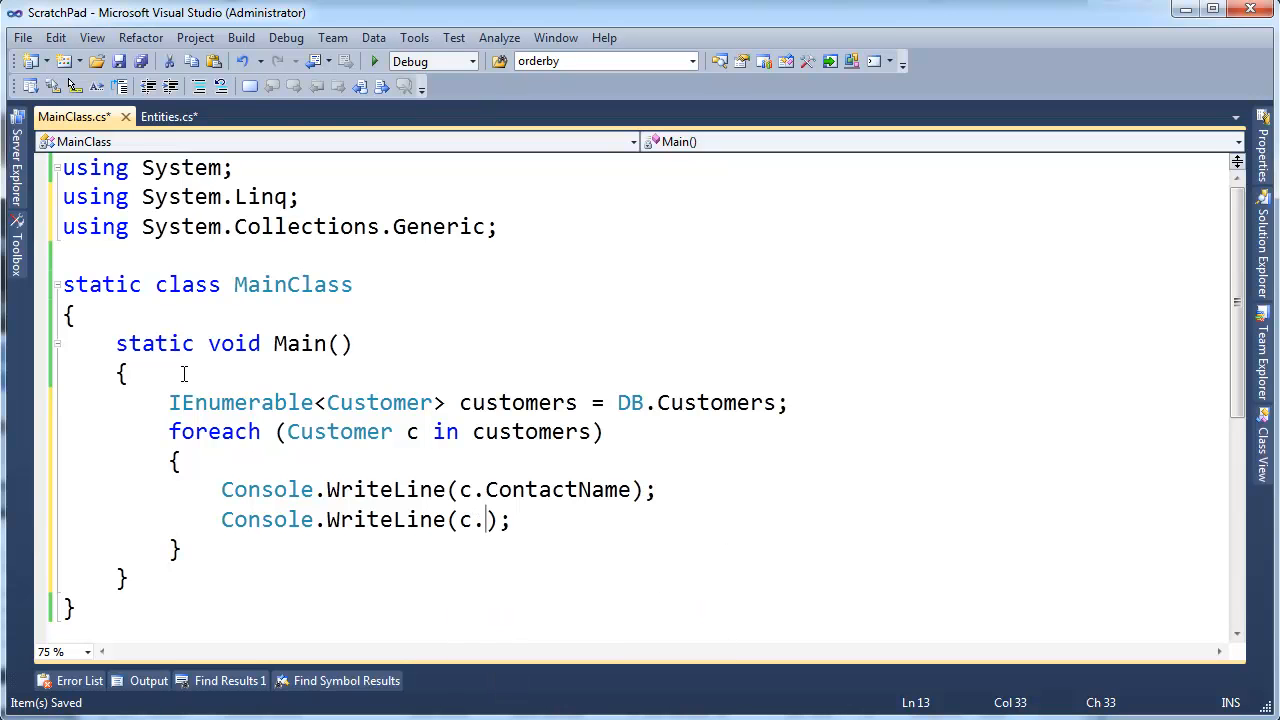
text(CompanyName)
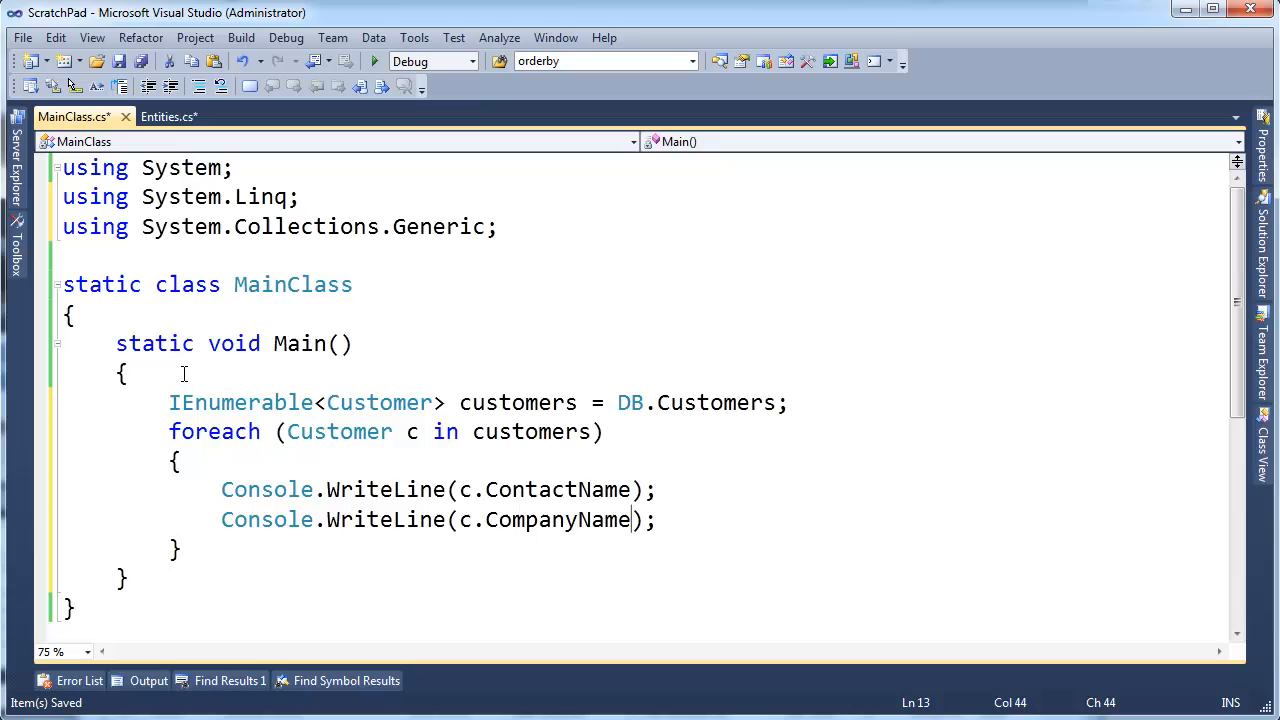
key(enter)
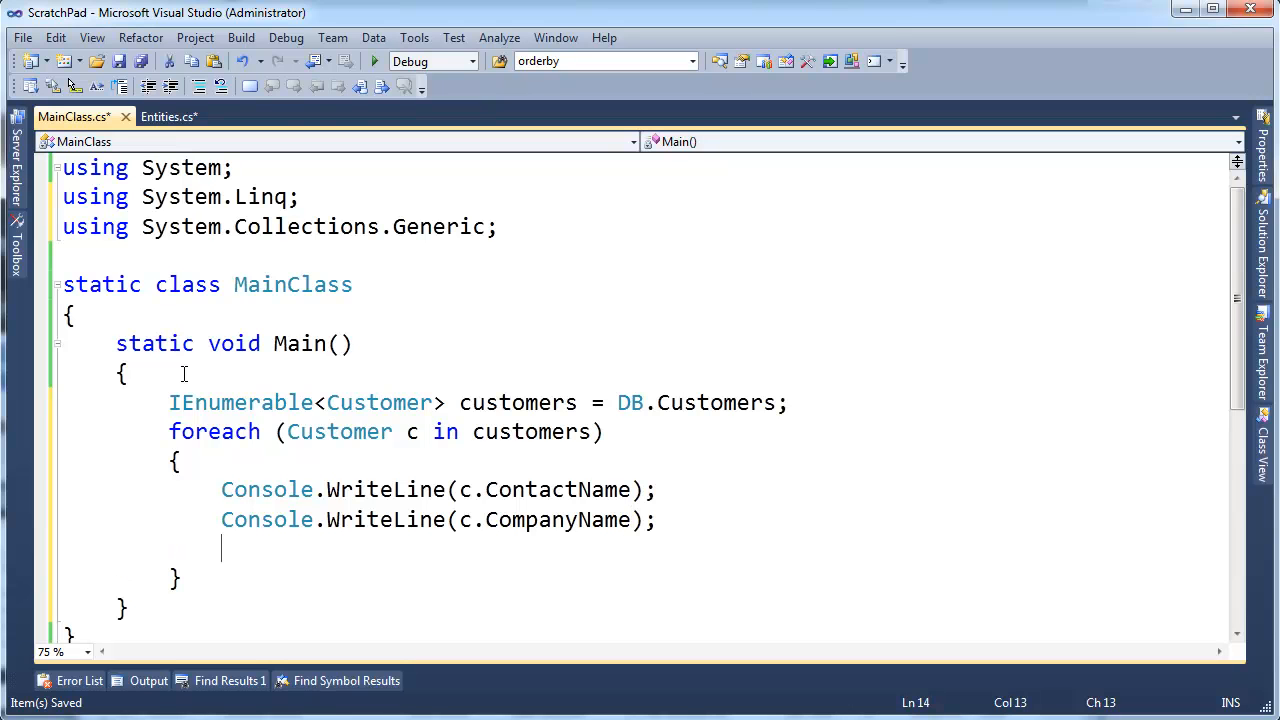
text(Console.WriteLine(c.co)
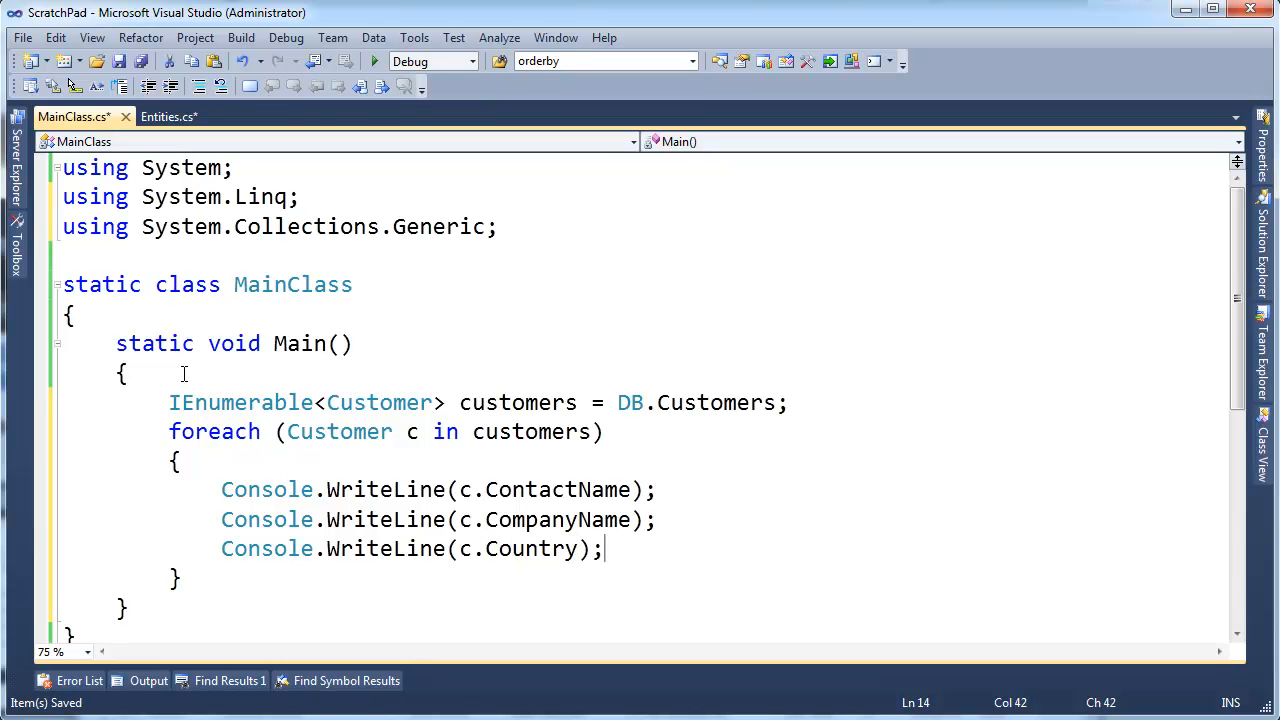
text(Console.WriteLine();)
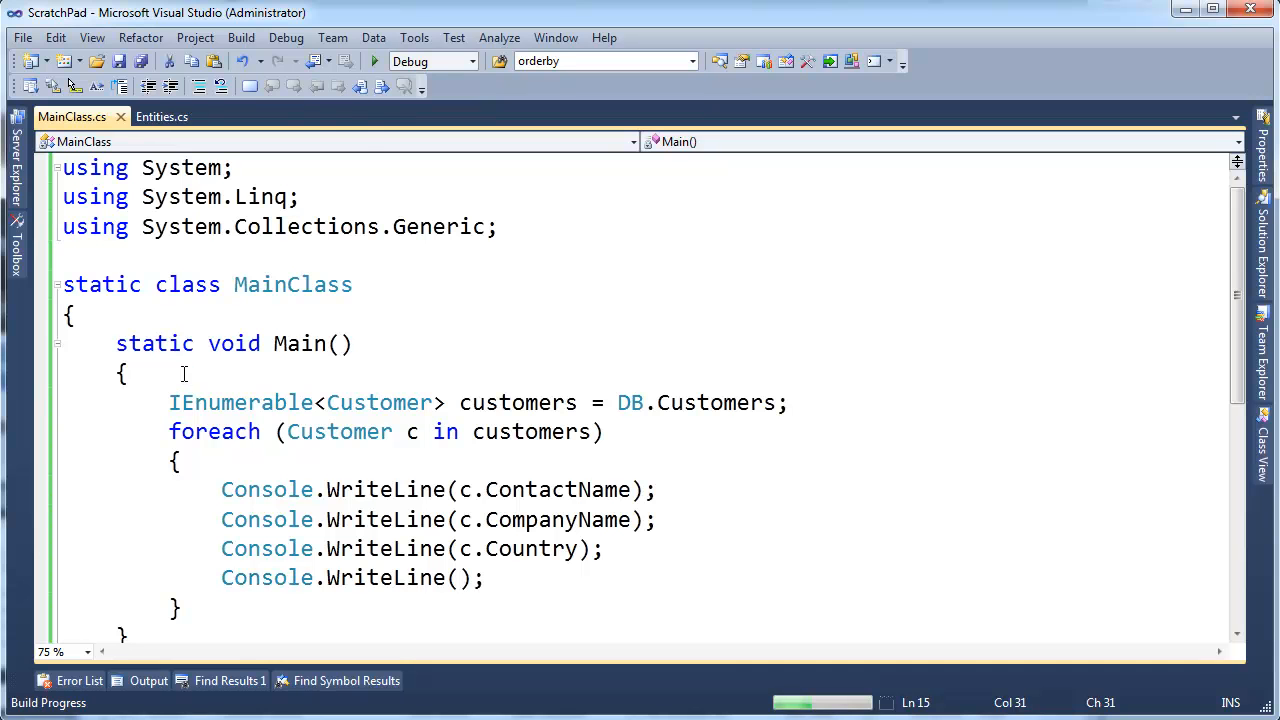
click(374, 60)
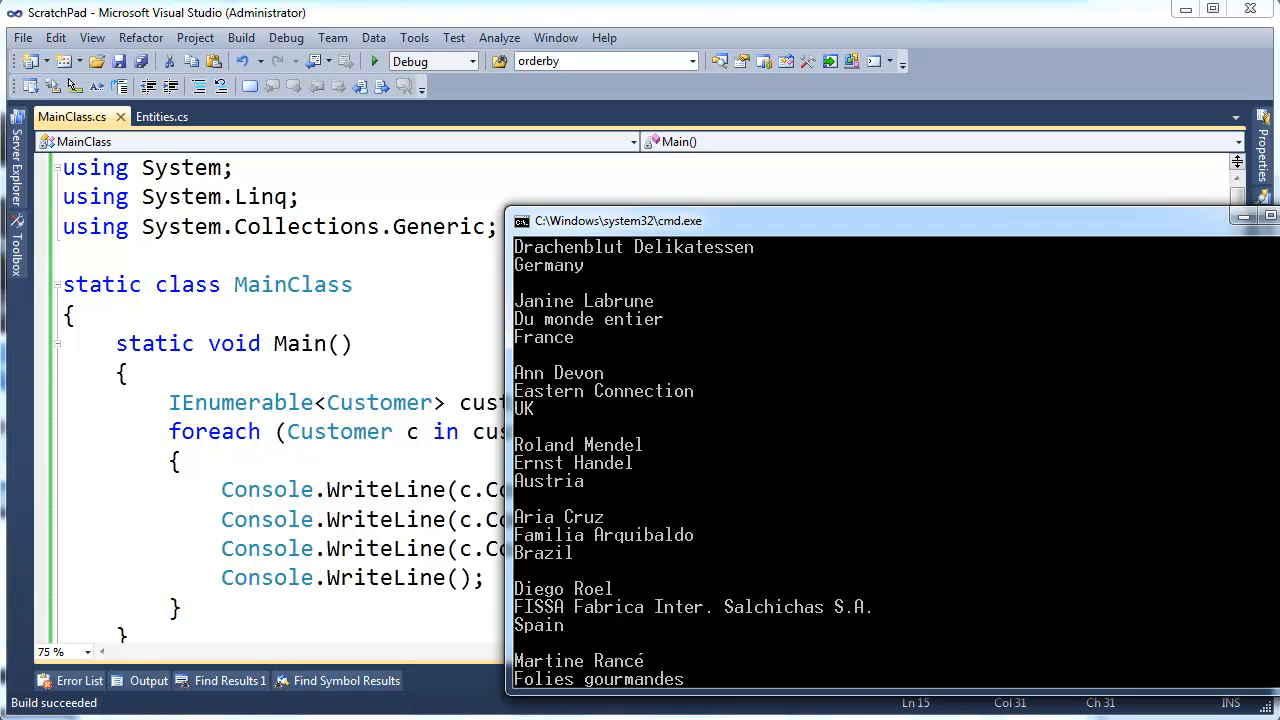
mouse_move(780, 560)
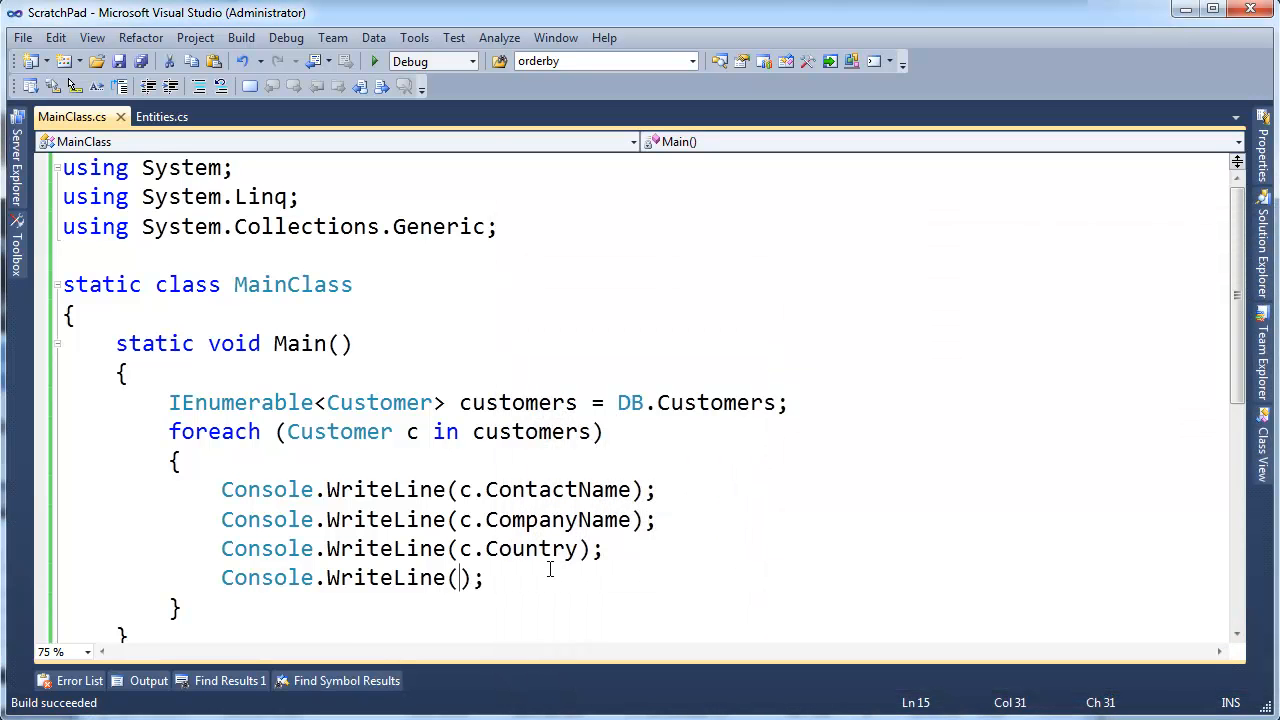
Limit the loop to the first five customers with customers.Take(5).
click(592, 432)
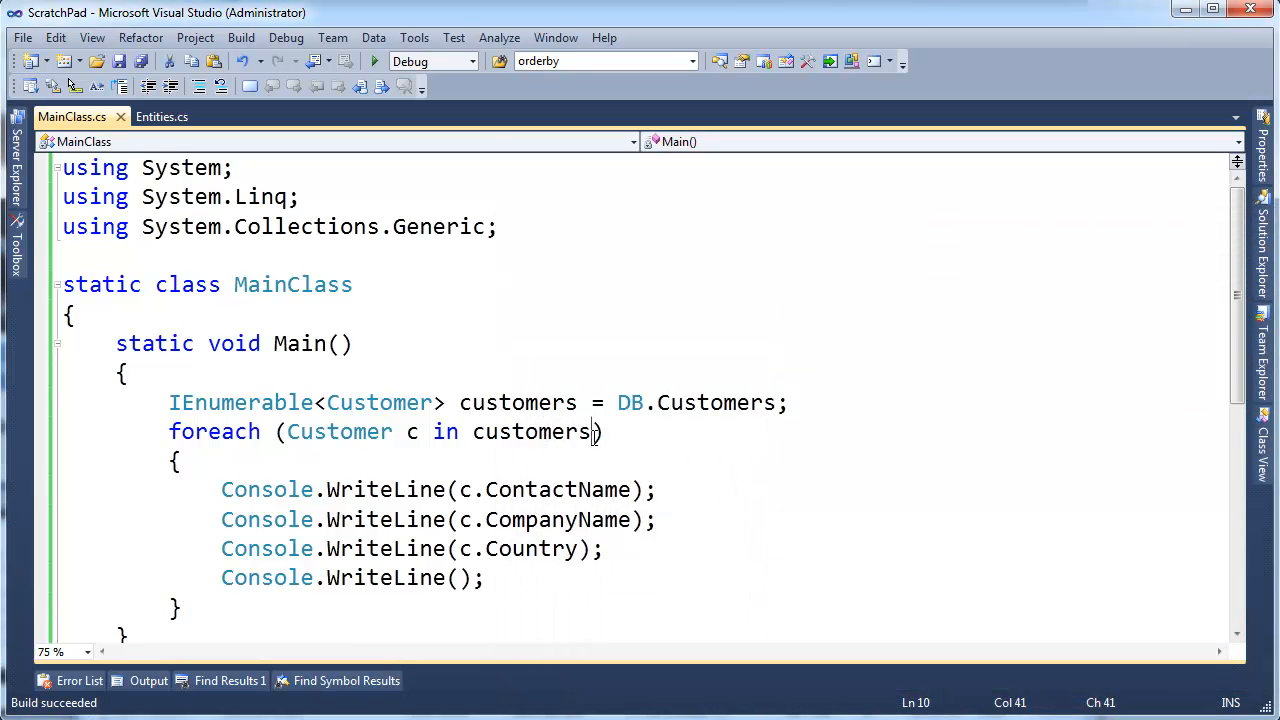
text(.Take)
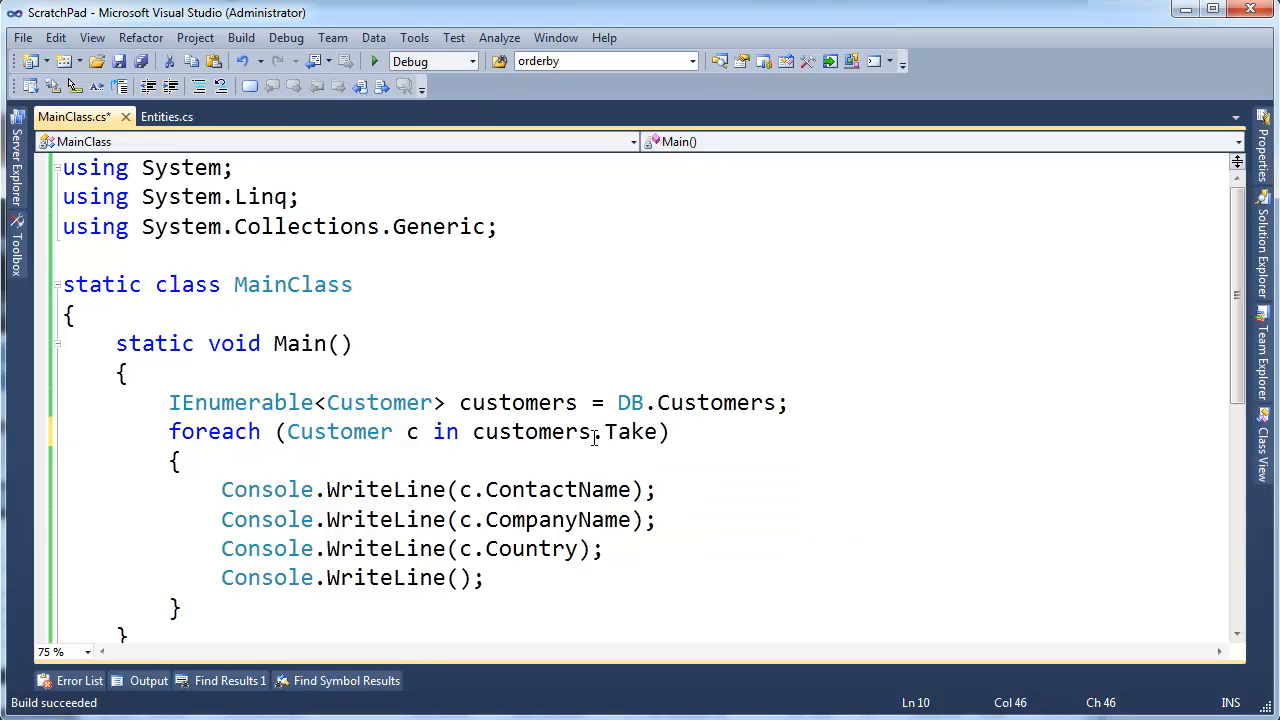
text((5))
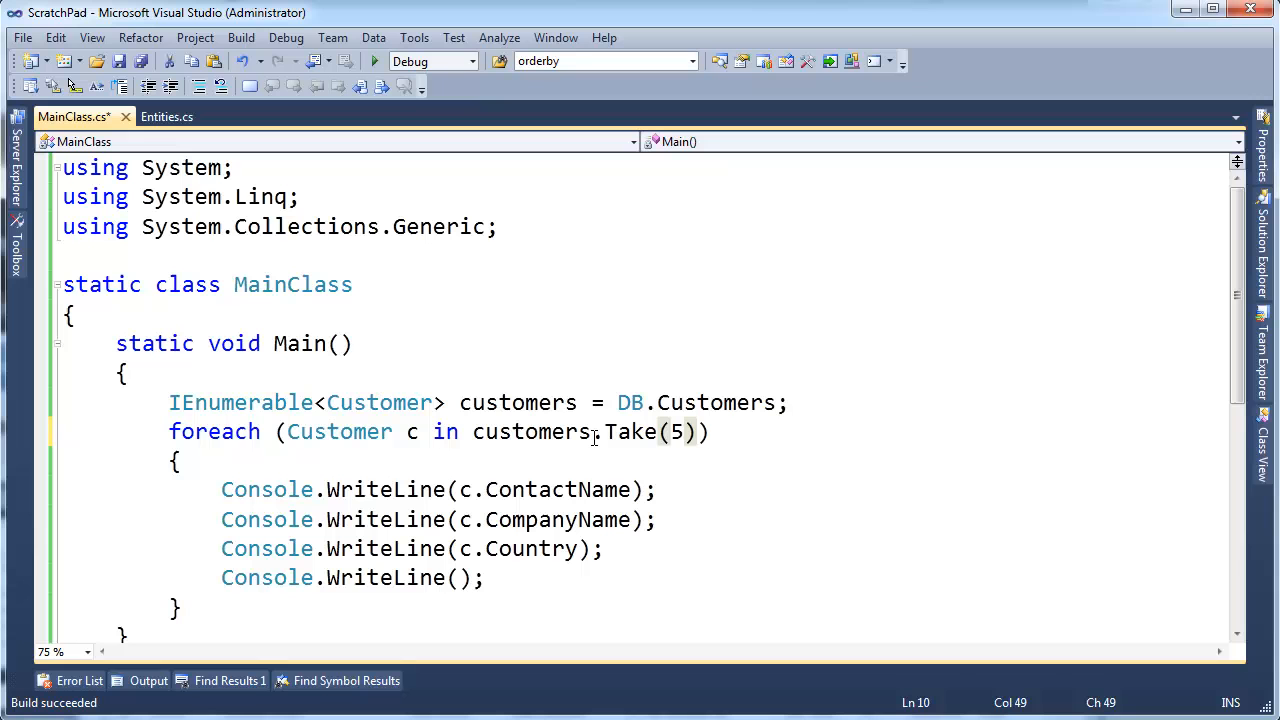
click(696, 432)
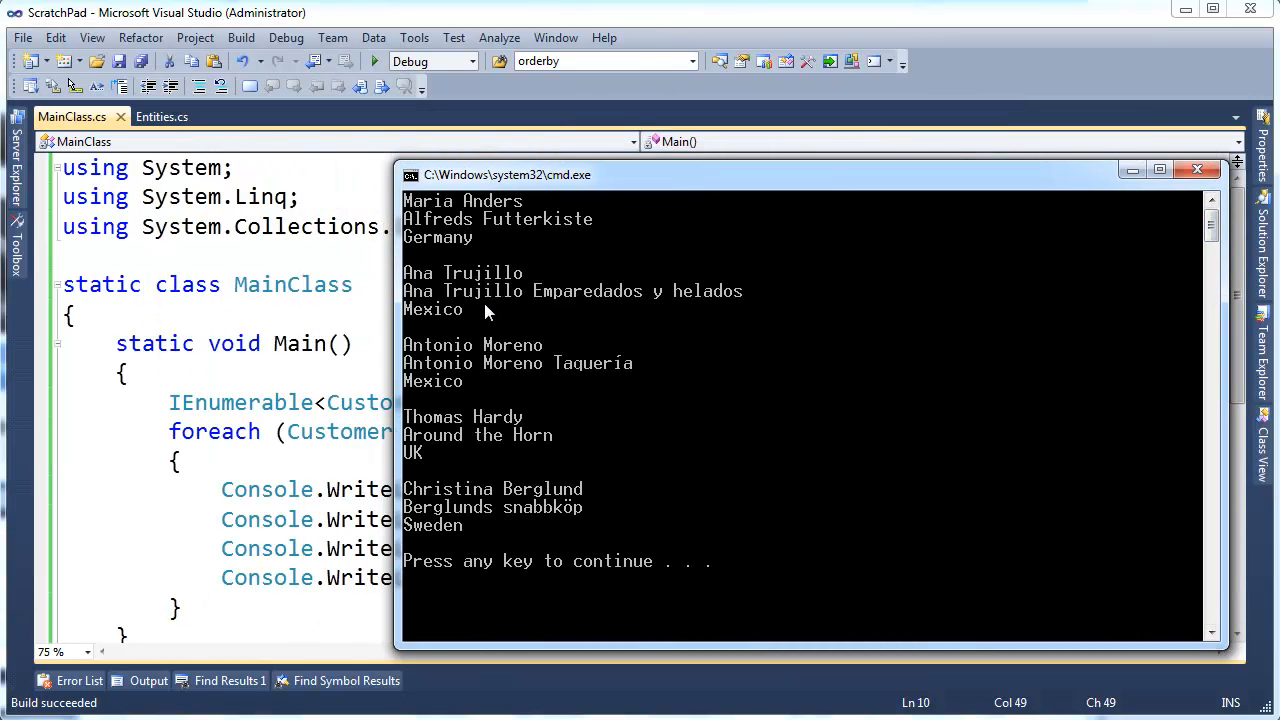
mouse_move(452, 248)
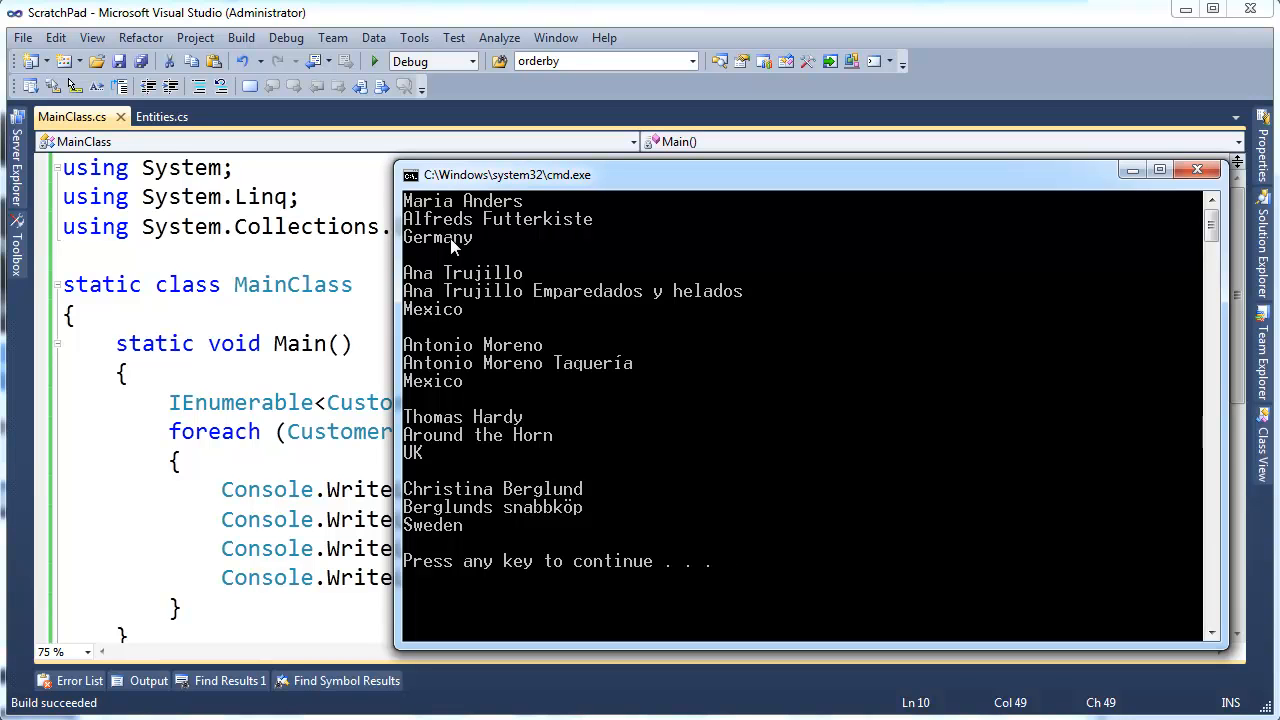
mouse_move(490, 218)
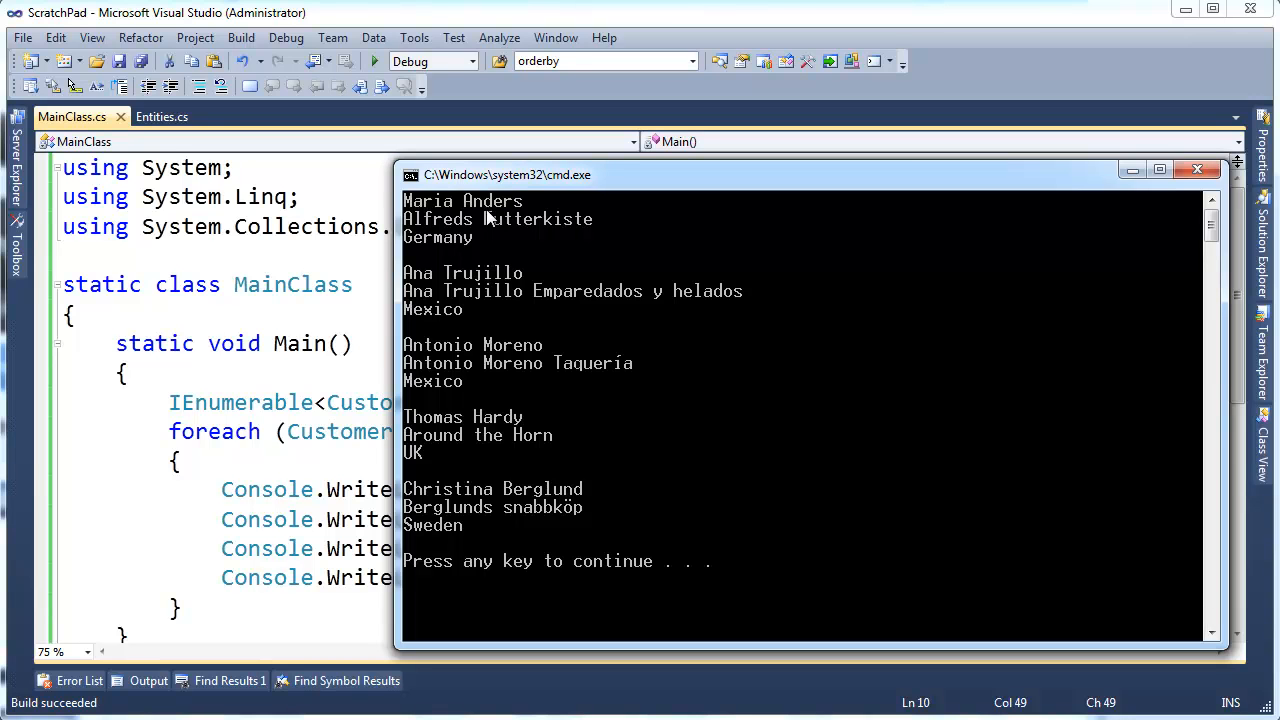
mouse_move(472, 290)
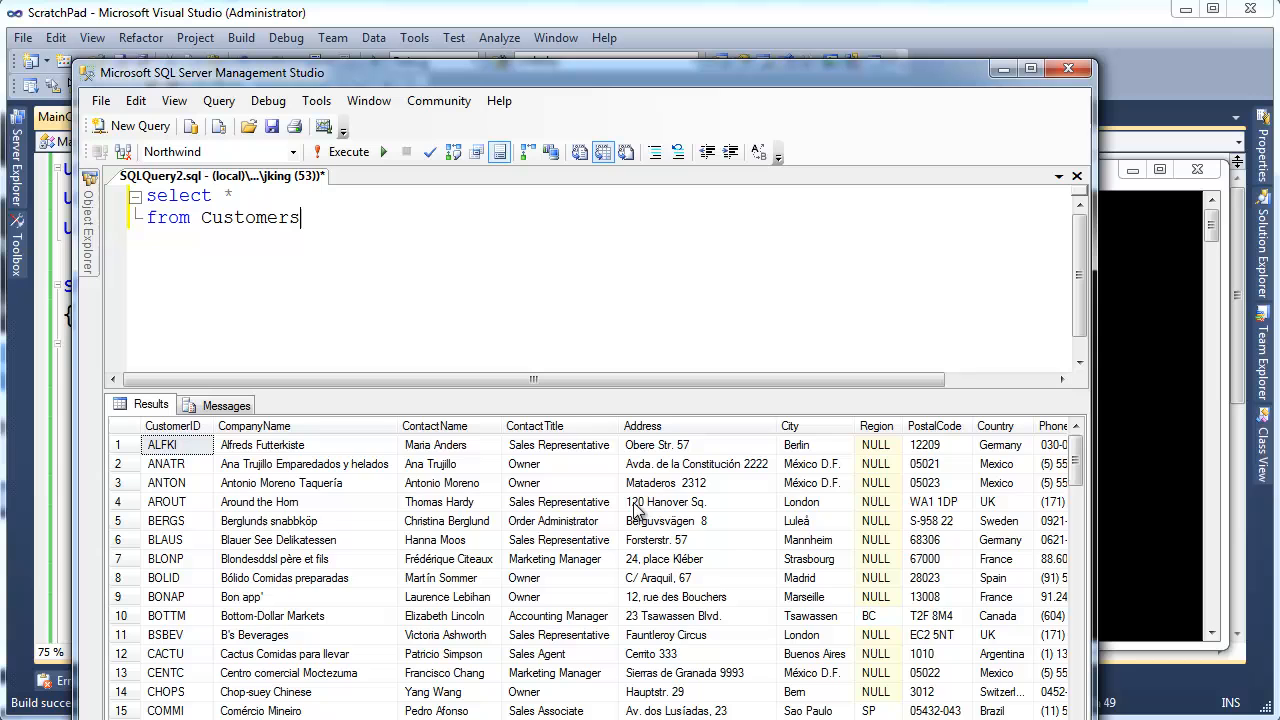
mouse_move(430, 460)
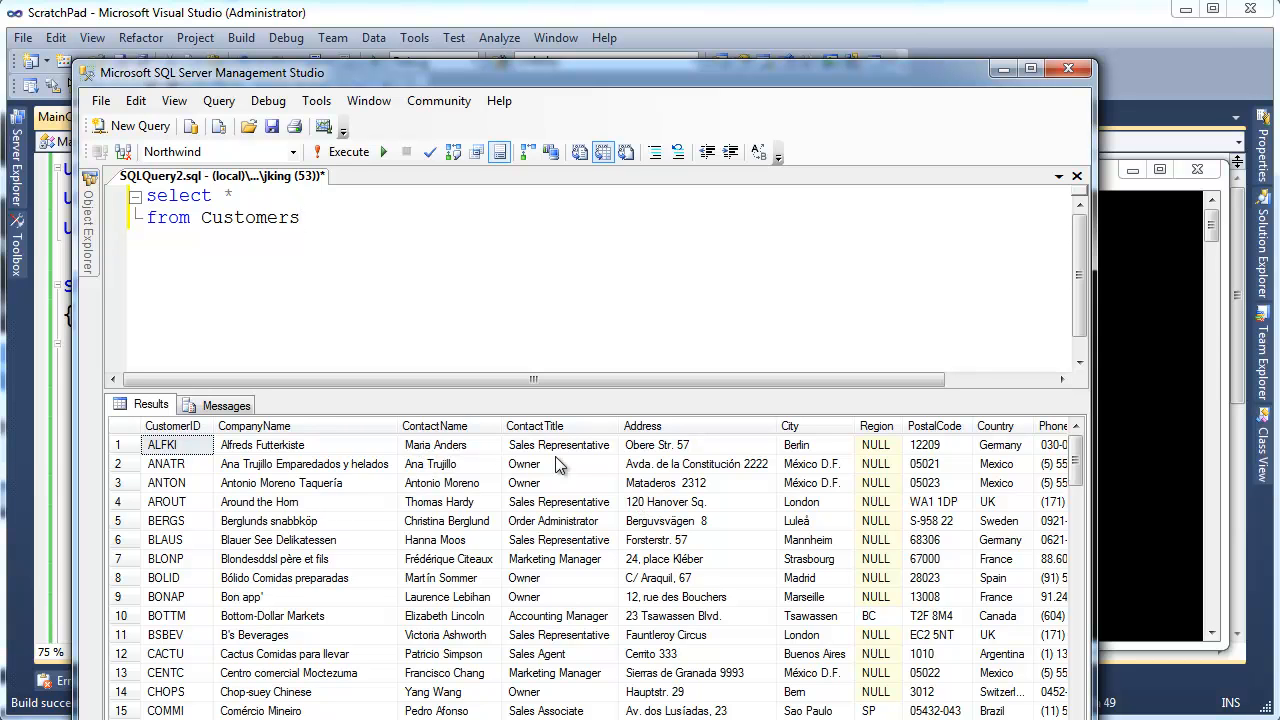
mouse_move(276, 460)
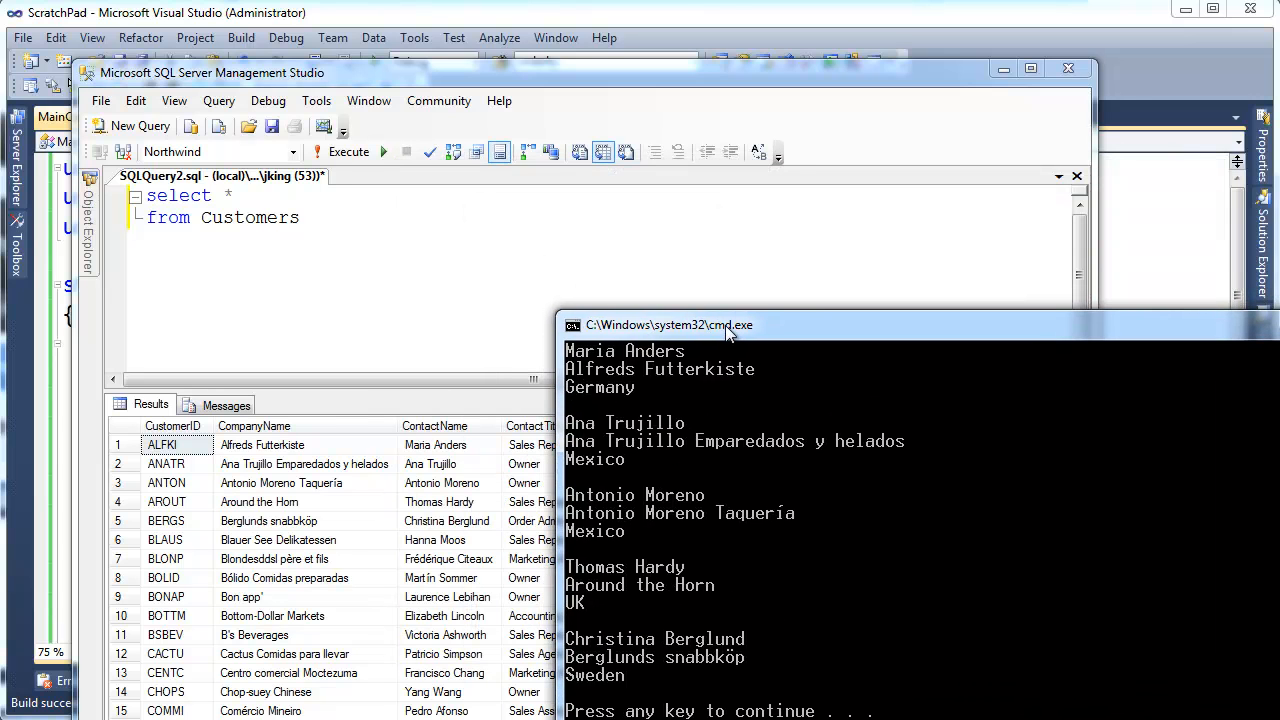
mouse_move(436, 520)
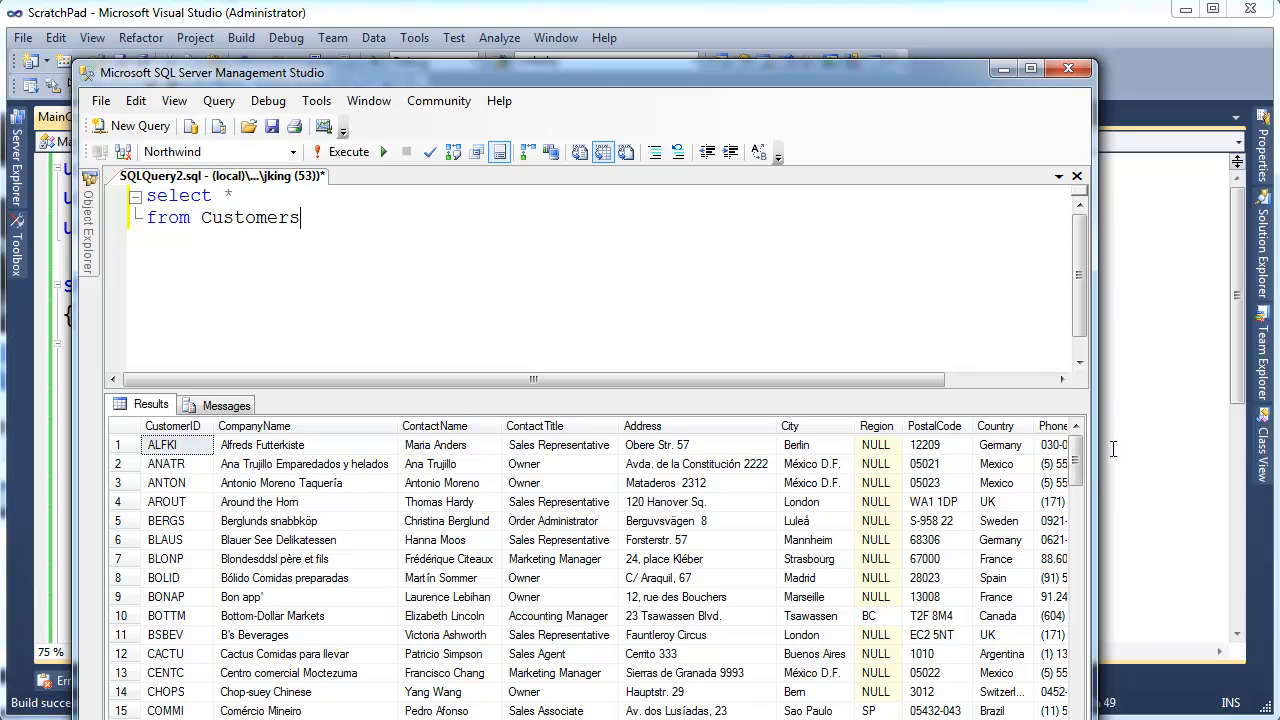
mouse_move(1144, 436)
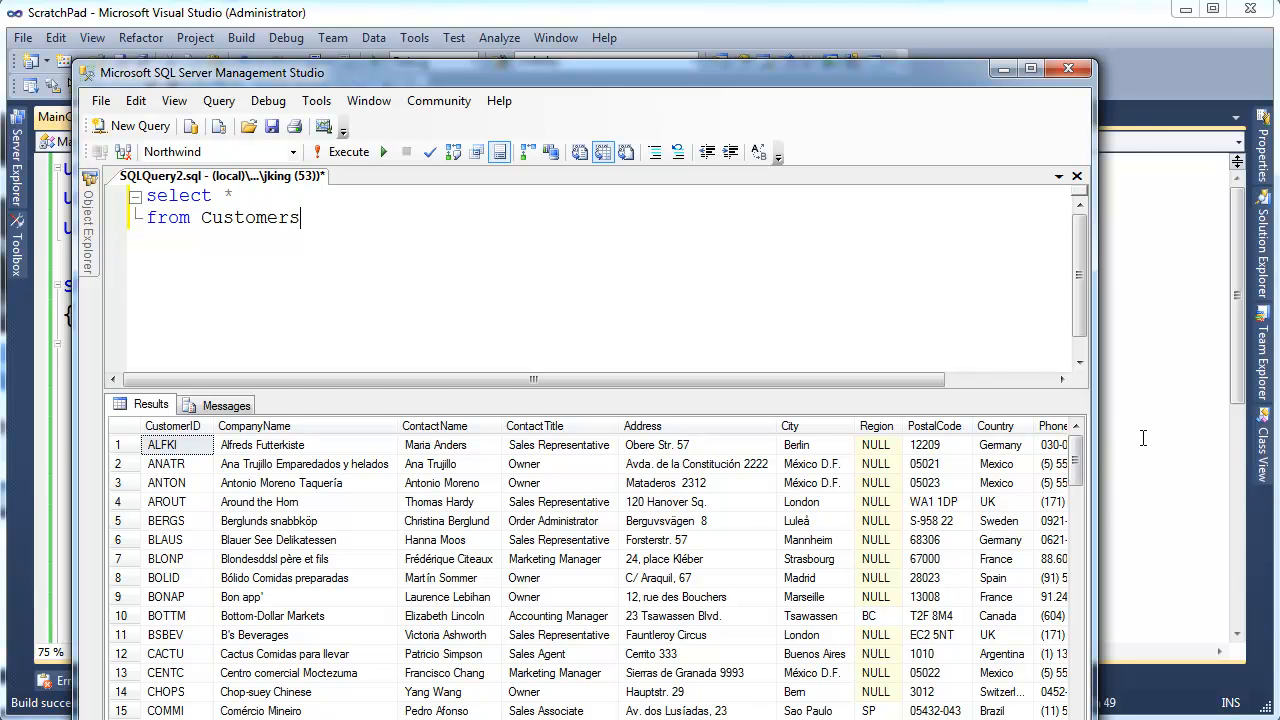